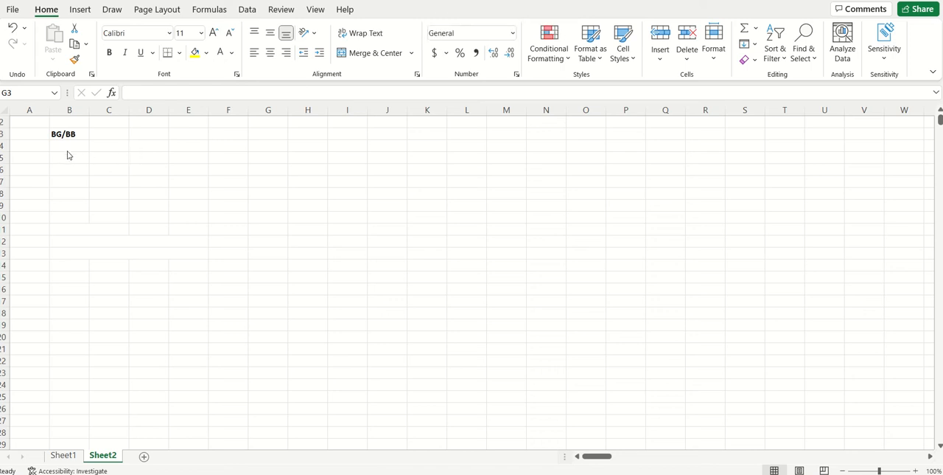
List alpha, beta, gamma and delta in B4:B7, each with the value 0.5 beside it
left_click(268, 134)
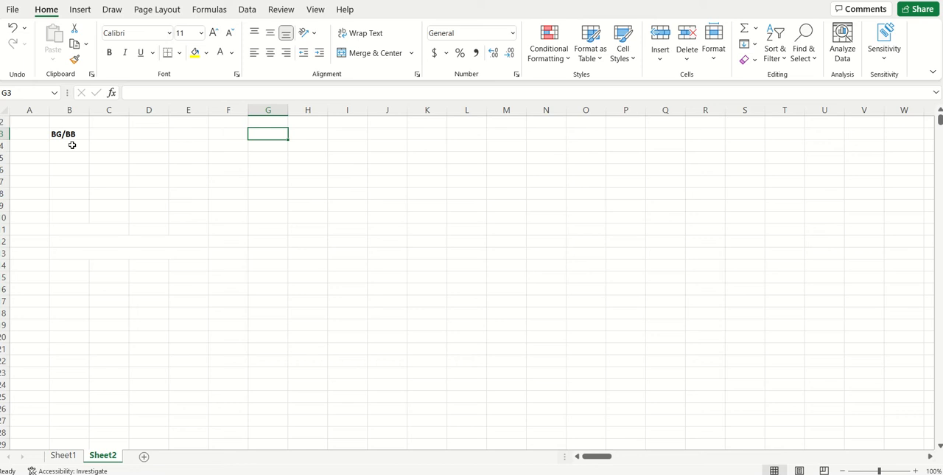
type("al")
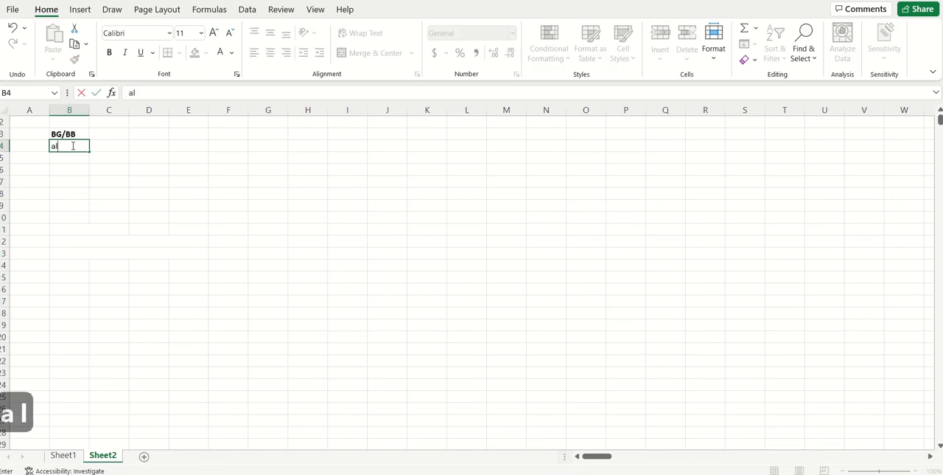
key("Return")
type("gamm")
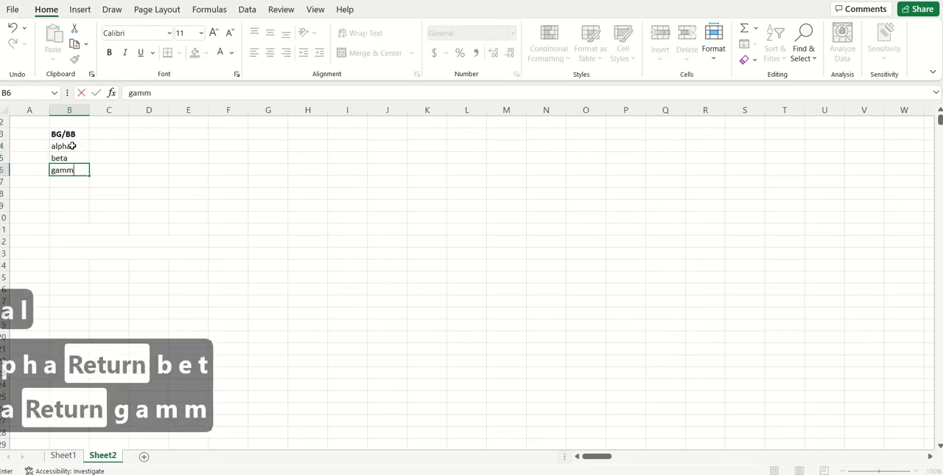
type("delta")
left_click(109, 146)
type("0.5")
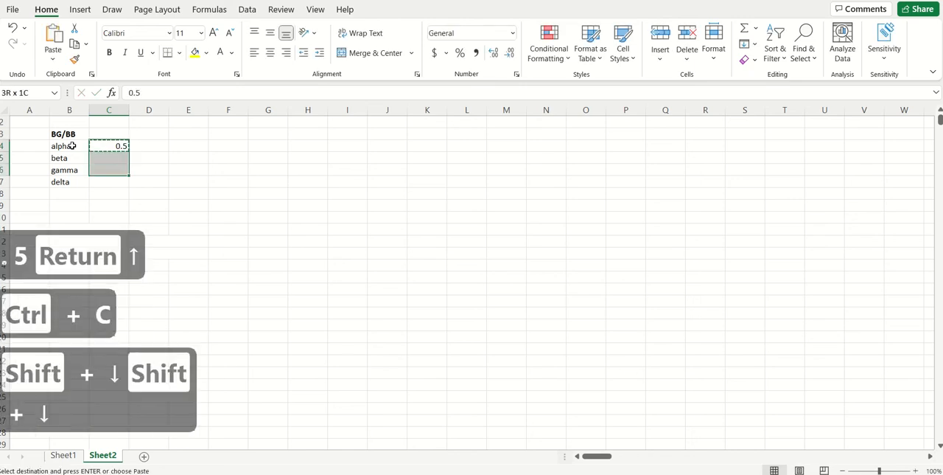
key("ctrl+v")
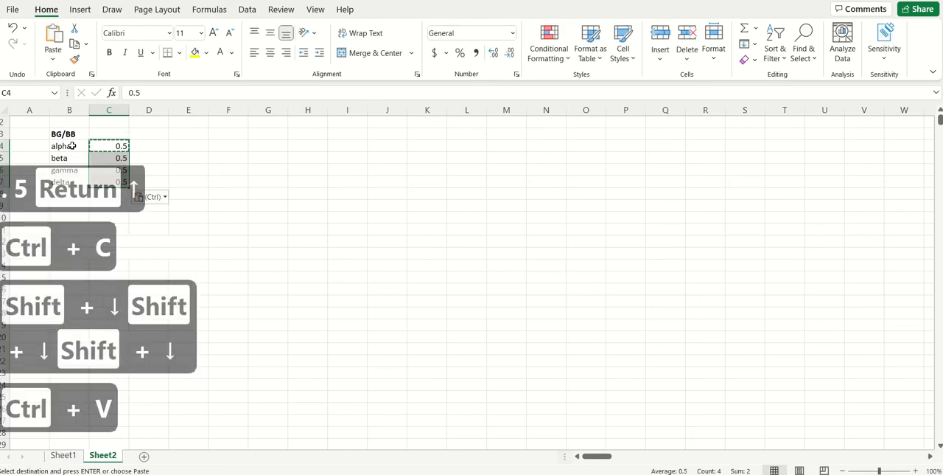
left_click(228, 325)
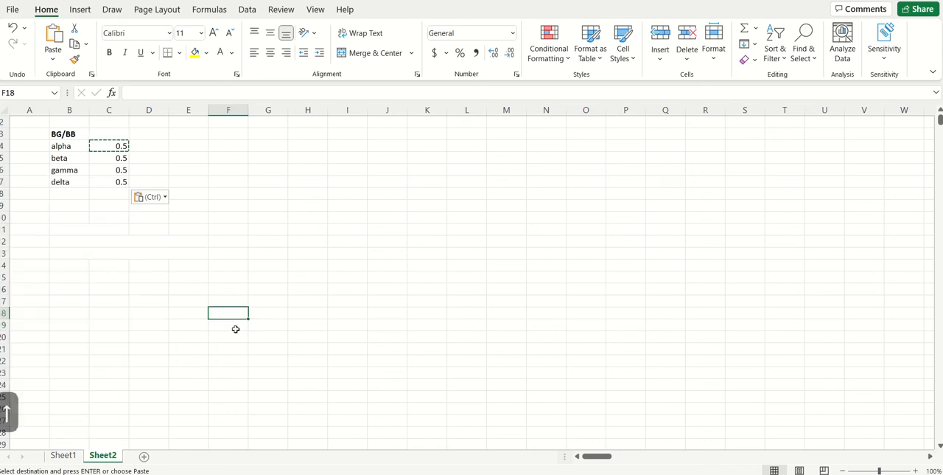
Create headers 'sample #', 'p' and 'theta' in row 18, with sample numbers 1 to 10 below
type("samp")
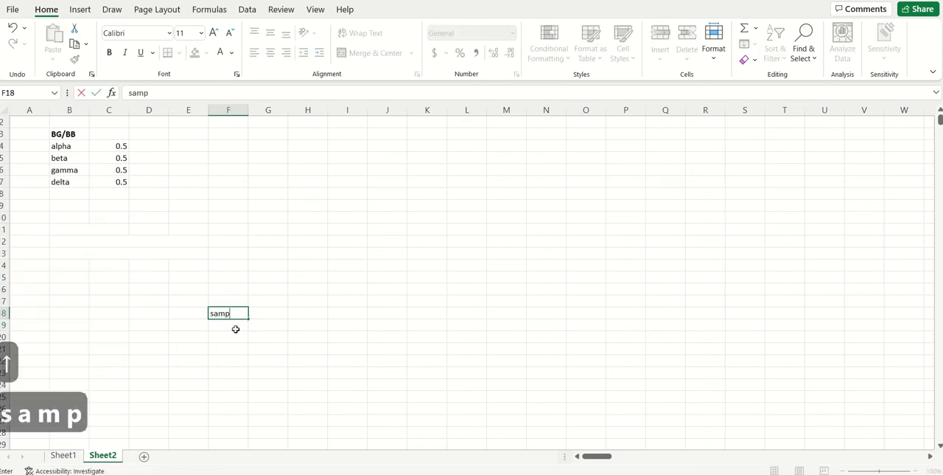
type("le #")
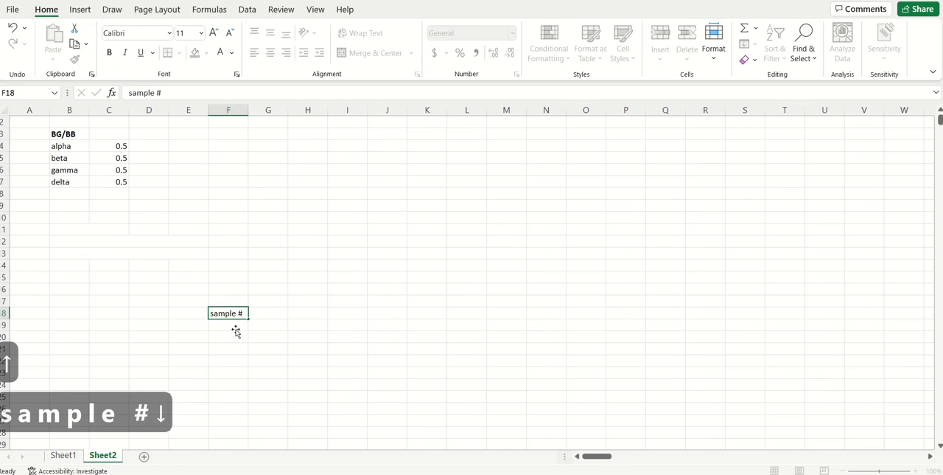
left_click(228, 336)
type("p")
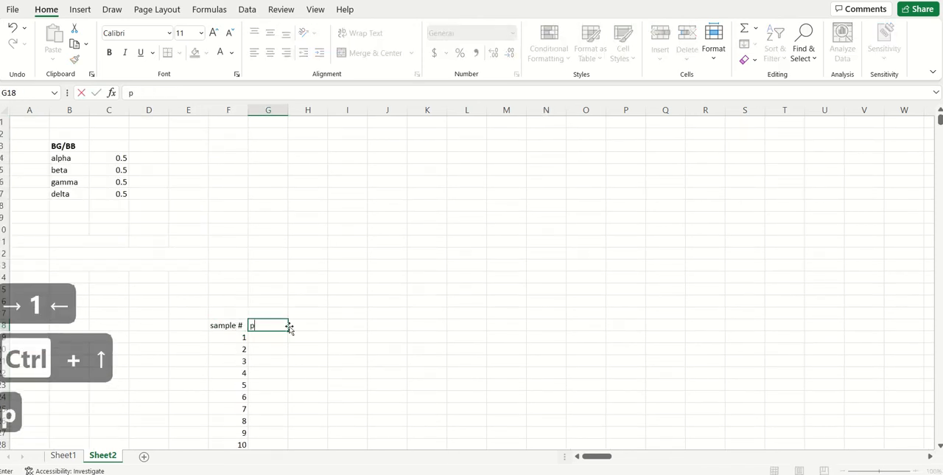
type("theta")
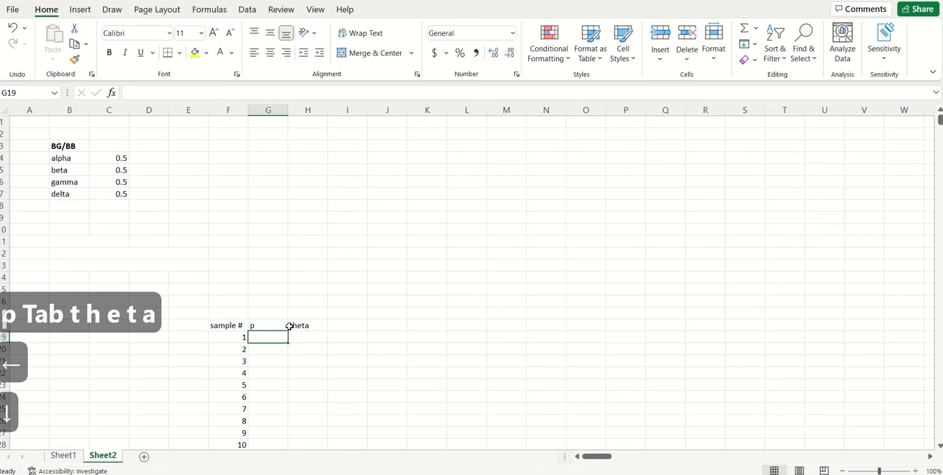
Enter =BETA.INV(RAND(),$C$4,$C$5) in G19 as the first p draw
type("=")
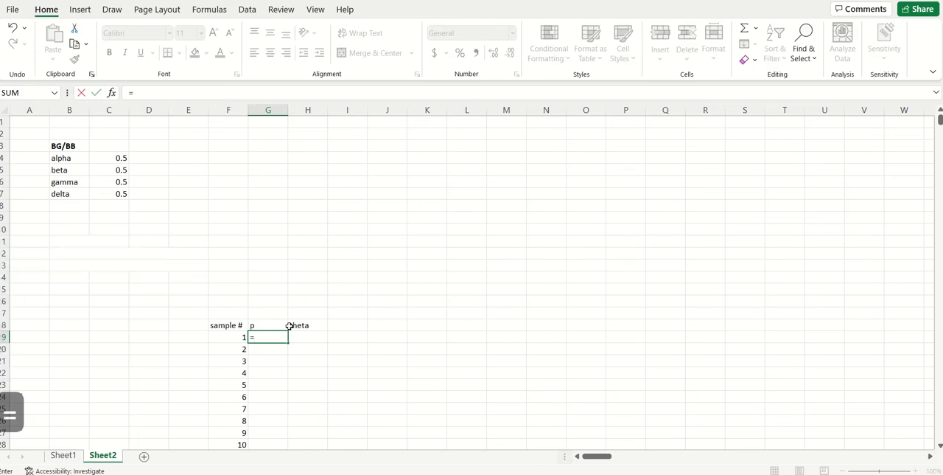
type("beta.i")
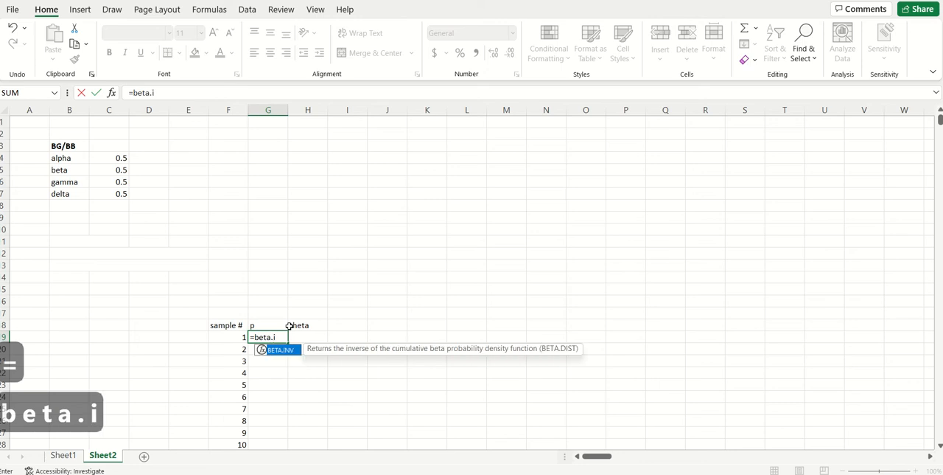
type("nv(")
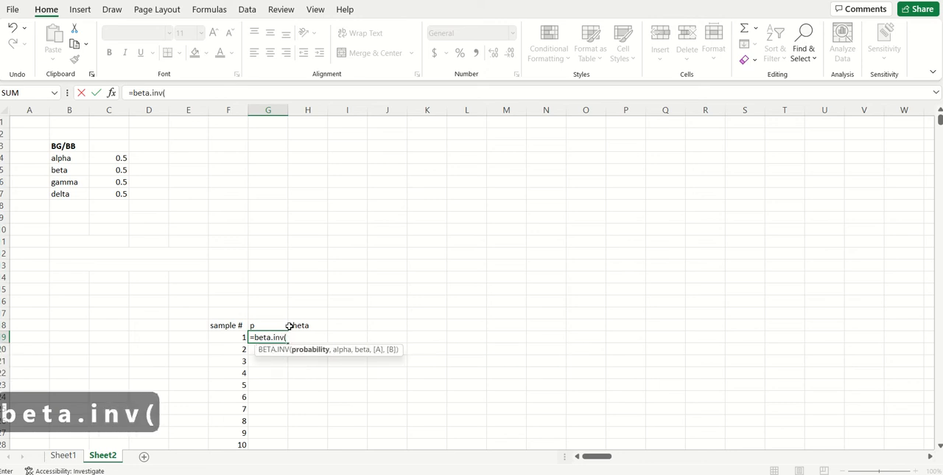
type("rand()")
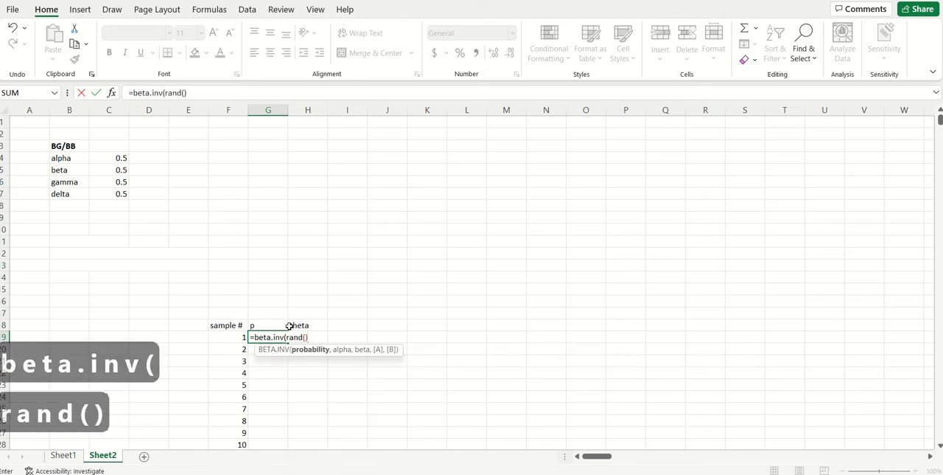
type(",")
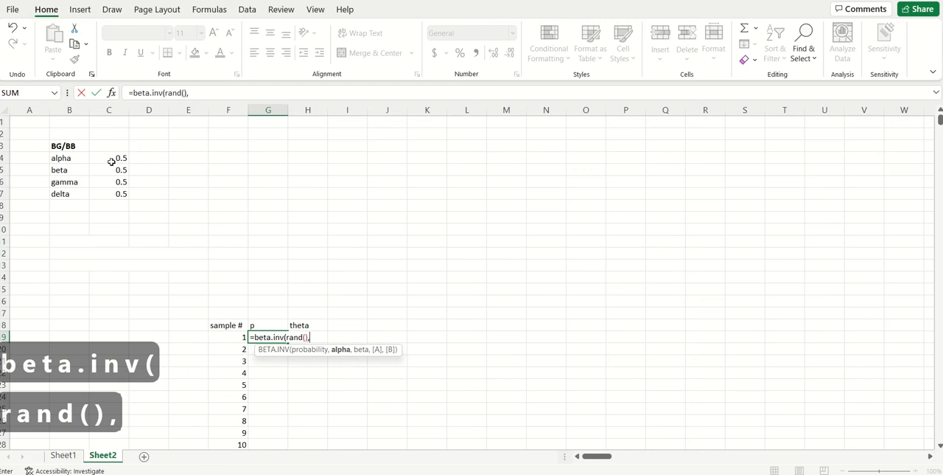
left_click(109, 158)
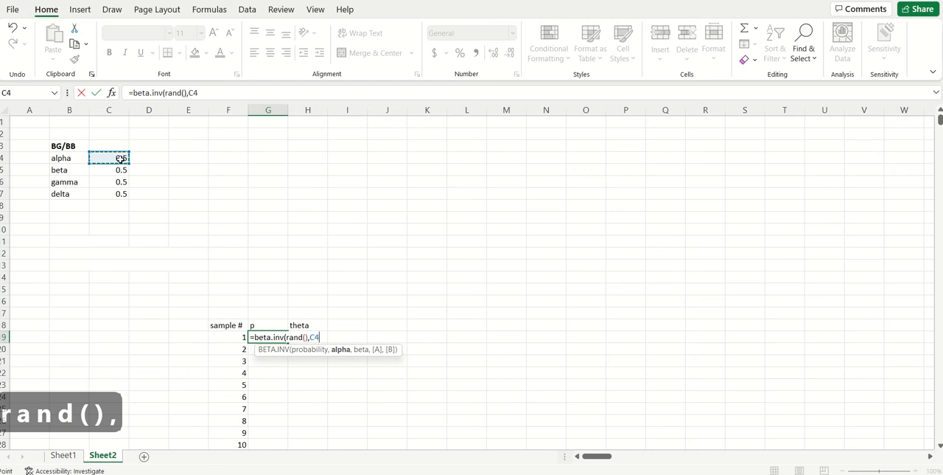
key("f4")
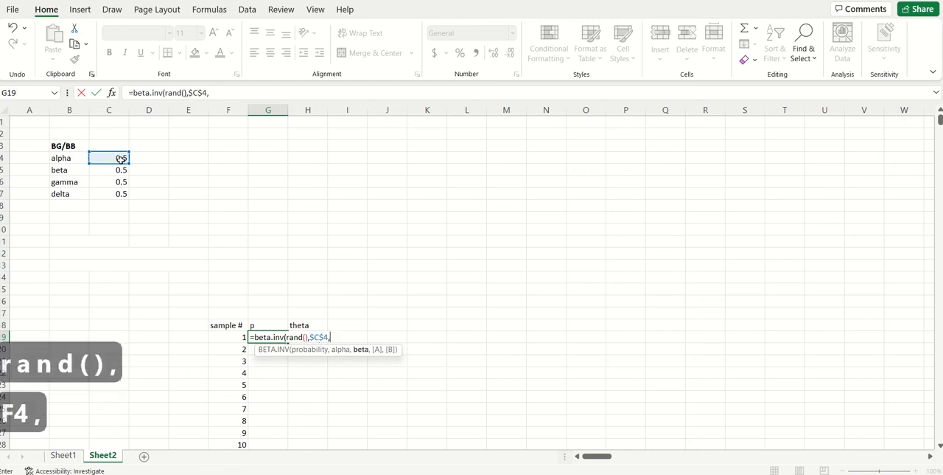
left_click(109, 170)
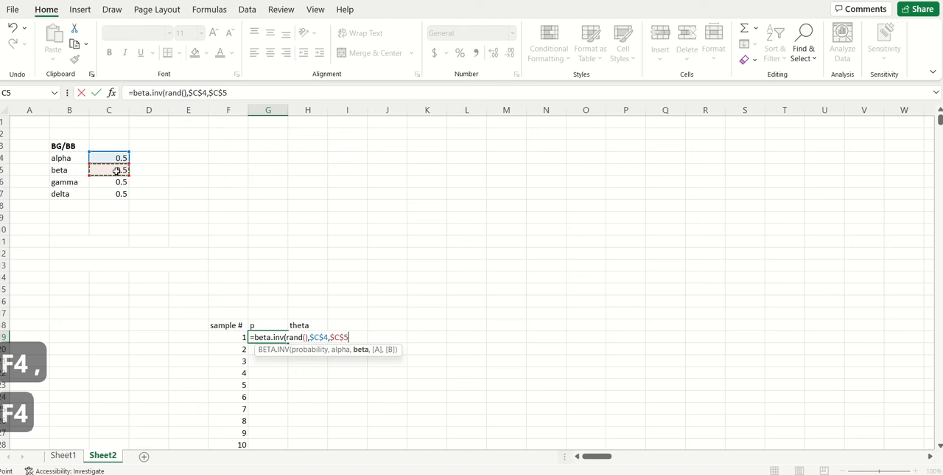
type(")")
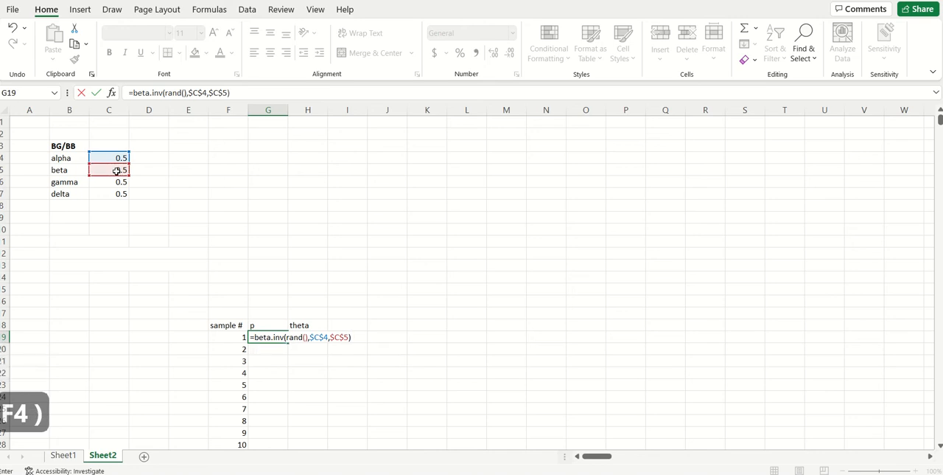
key("Tab")
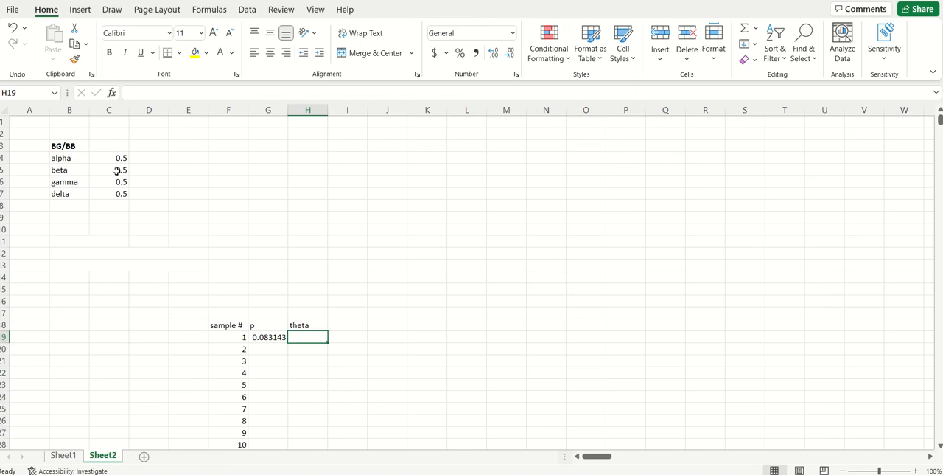
Enter =BETA.INV(RAND(),$C$6,$C$7) in H19 as the first theta draw, then copy G19:H19
type("=beta")
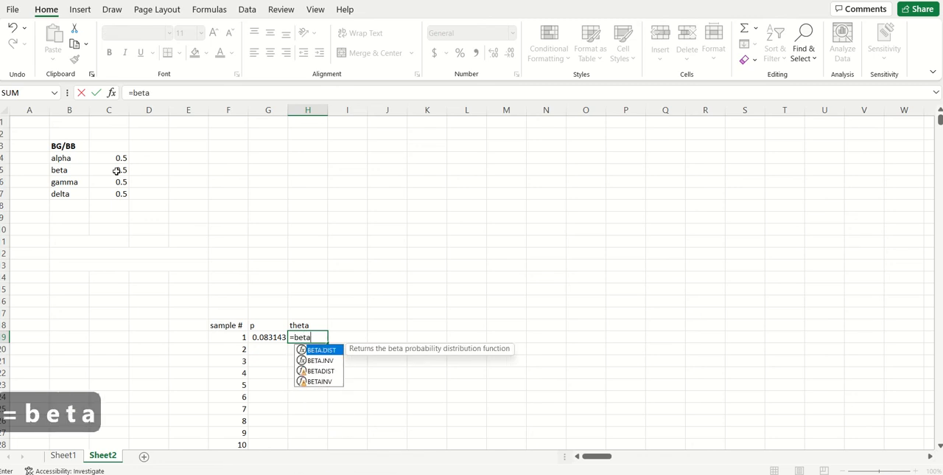
type(".inv(rand(),")
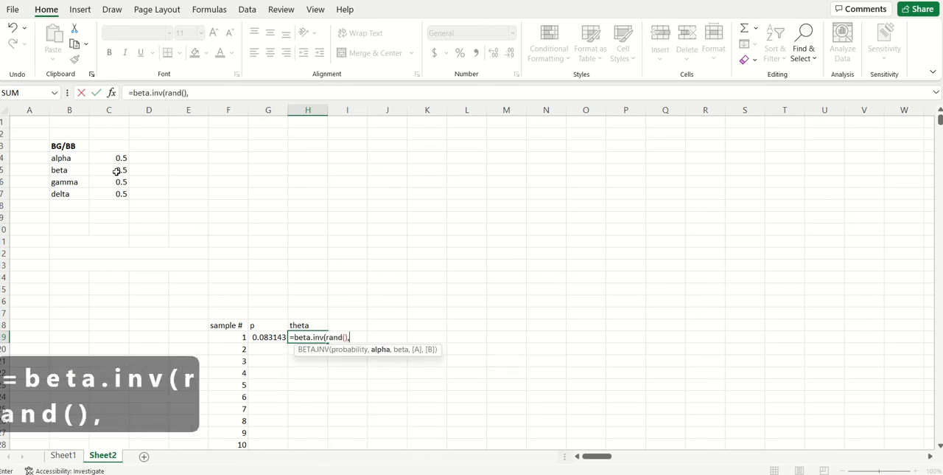
left_click(109, 182)
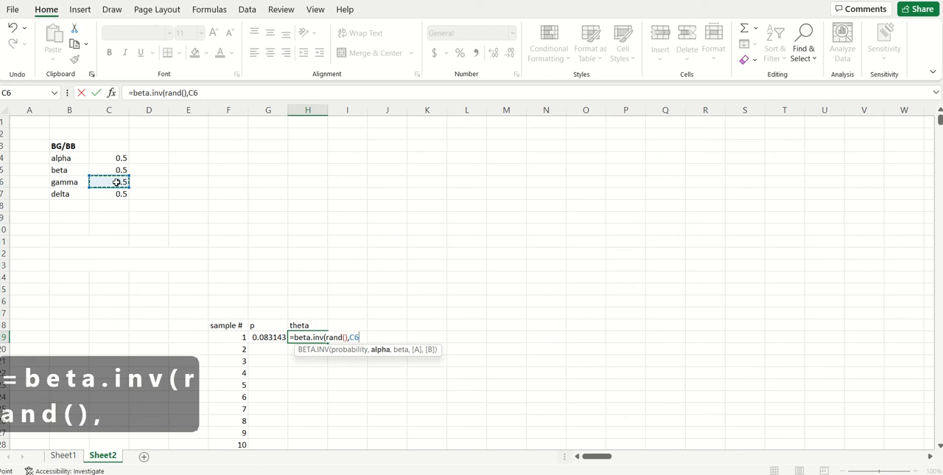
key("f4")
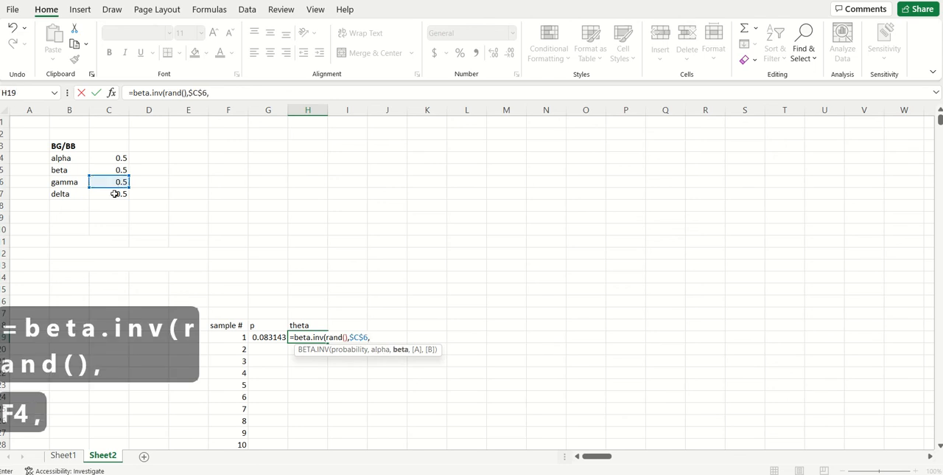
left_click(108, 193)
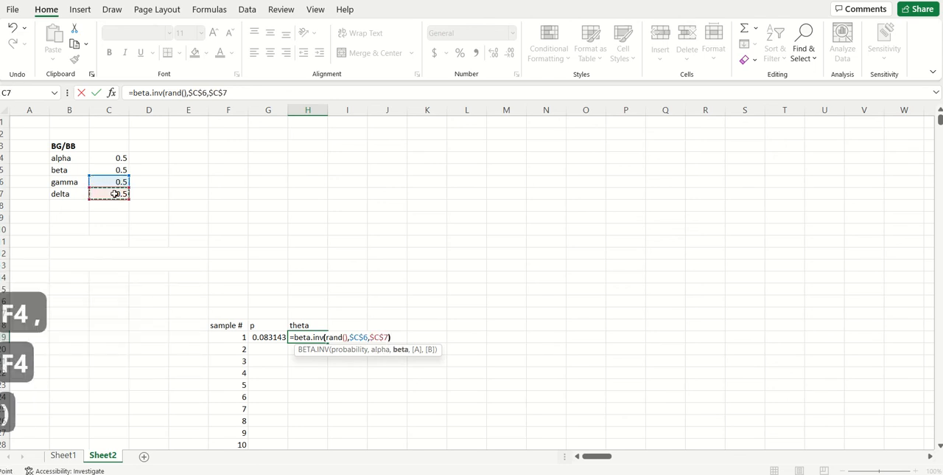
key("Return")
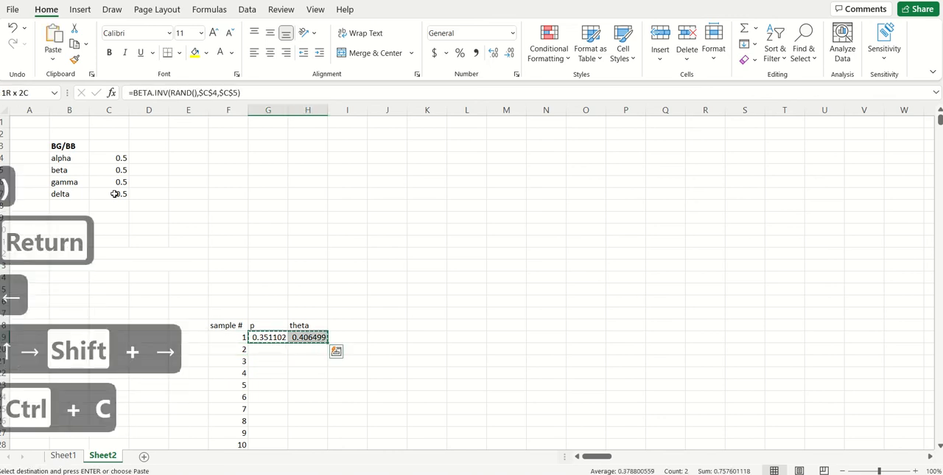
Paste the p and theta formulas into all sample rows and start a 'p(' label above
key("ctrl+v")
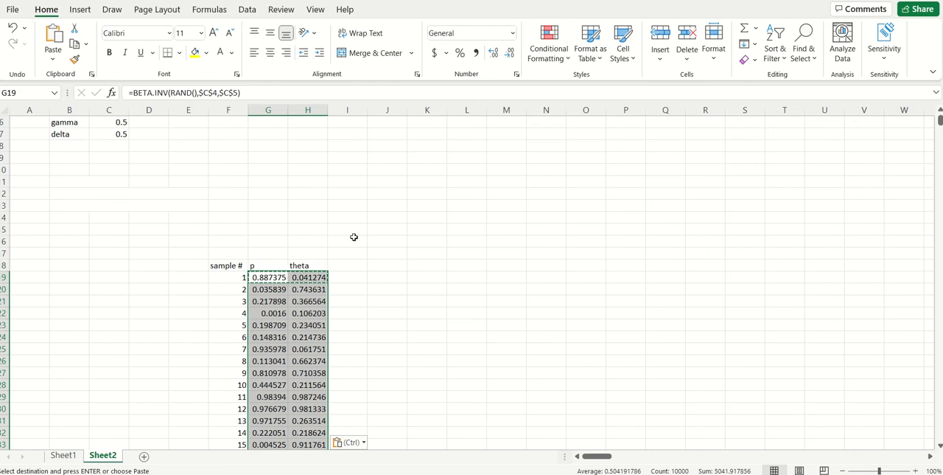
left_click(347, 241)
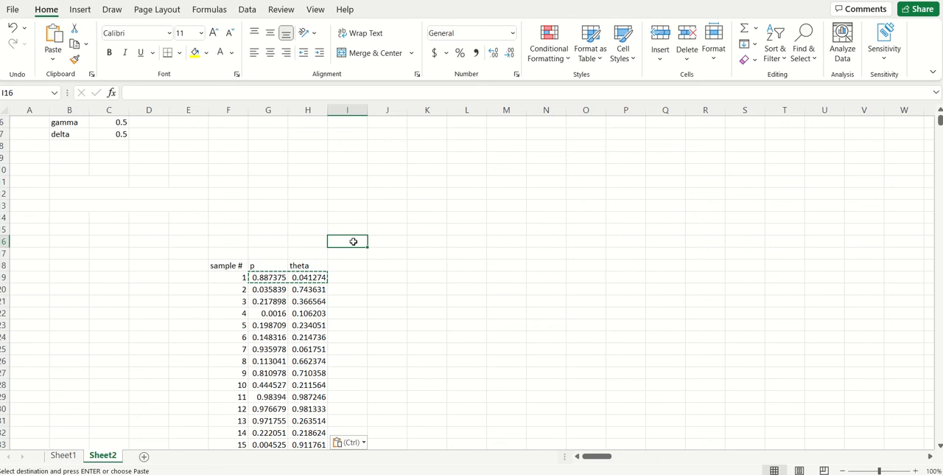
type("p(")
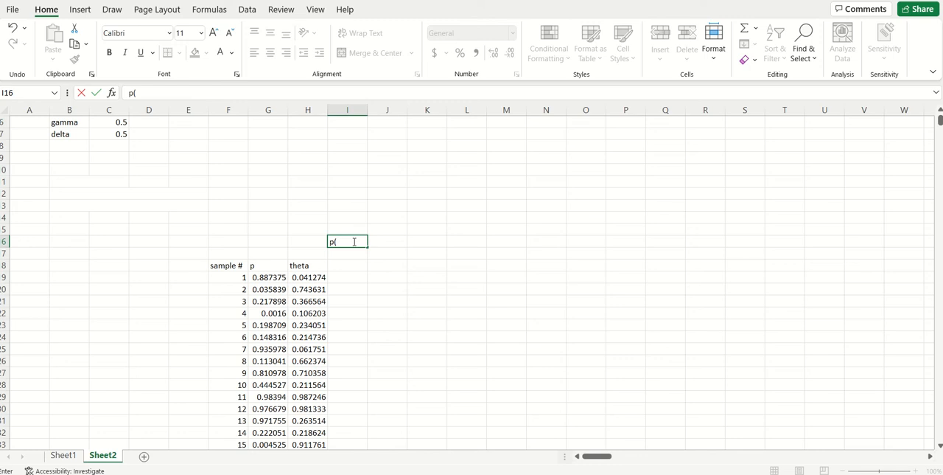
Finish the heading 'p(purchase(t) | p, theta)' in I16
type("purchase(t) |")
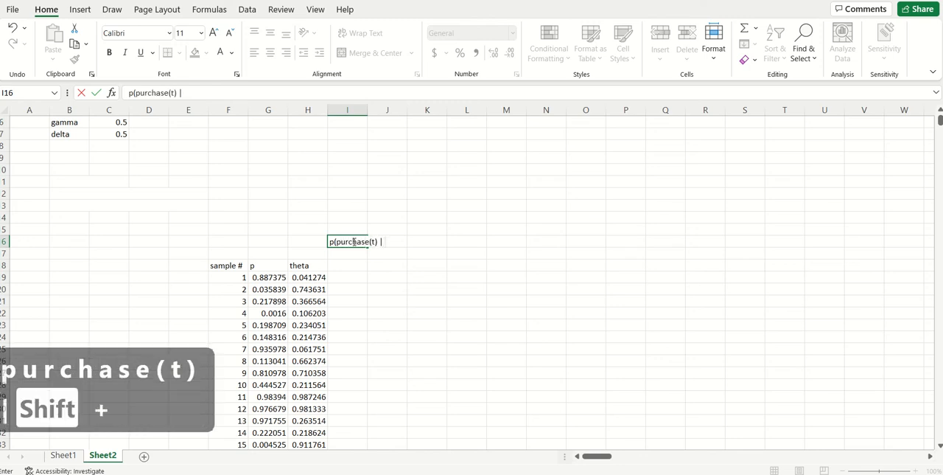
type("p, theta)")
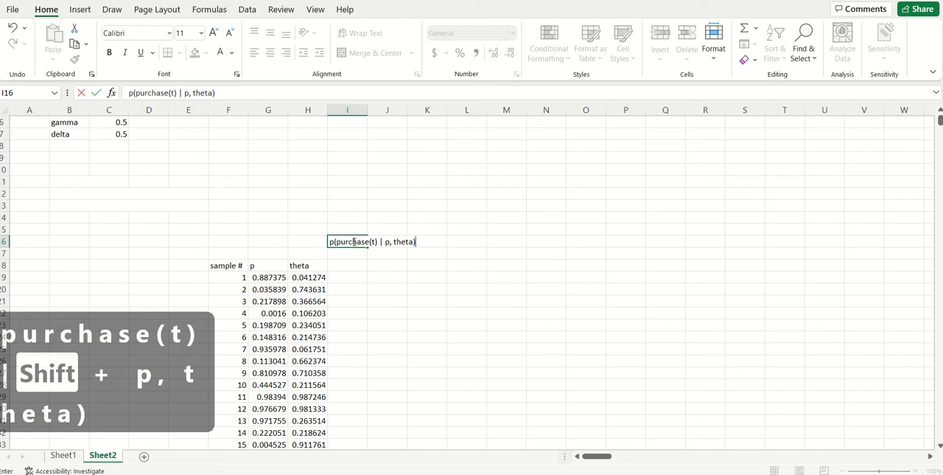
key("Return")
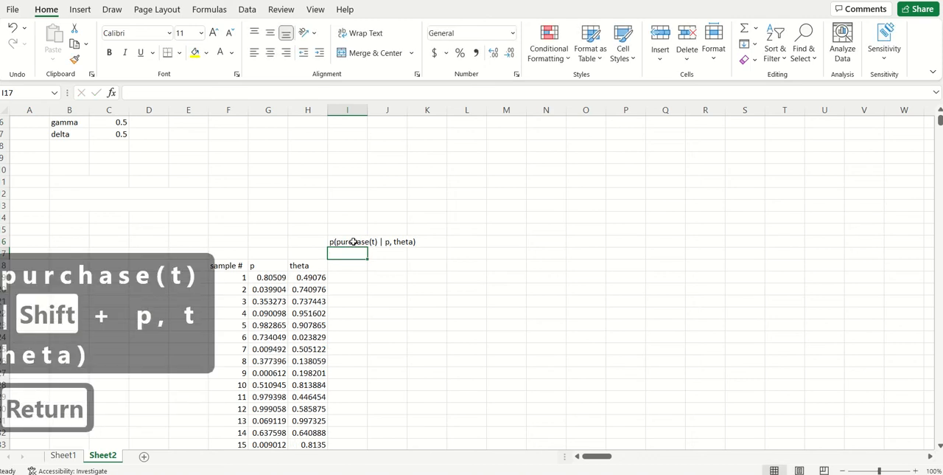
Number the periods across row 18 with 1 in I18 and =I18+1 filled right
key("Return")
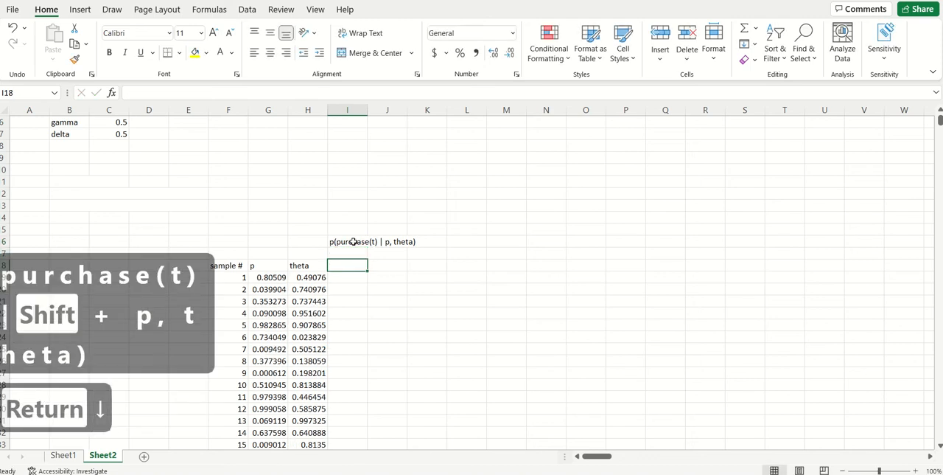
type("1")
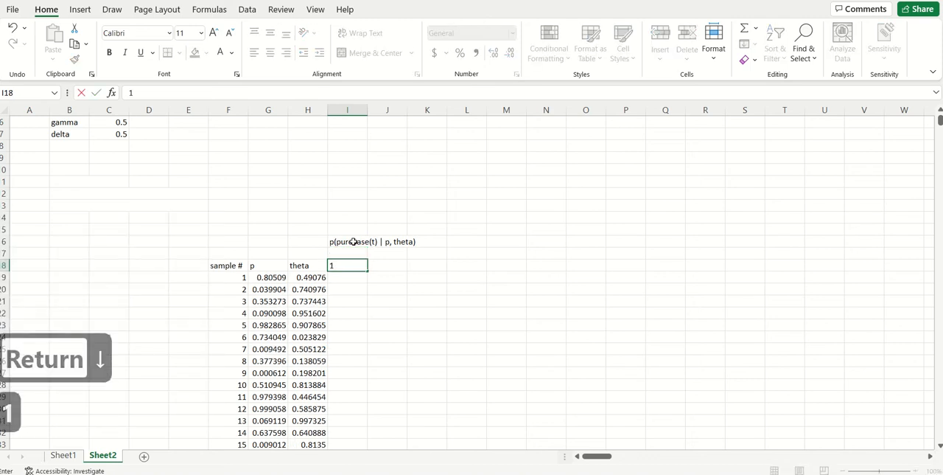
type("=I18+1")
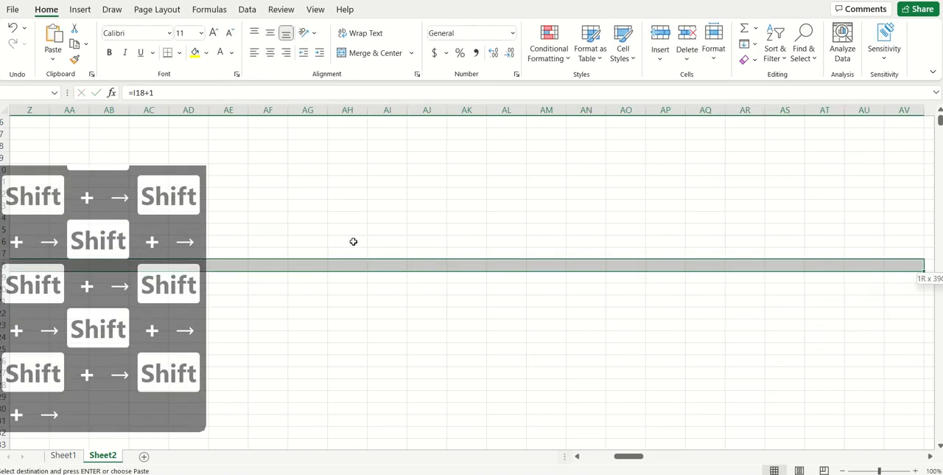
scroll("right", 3)
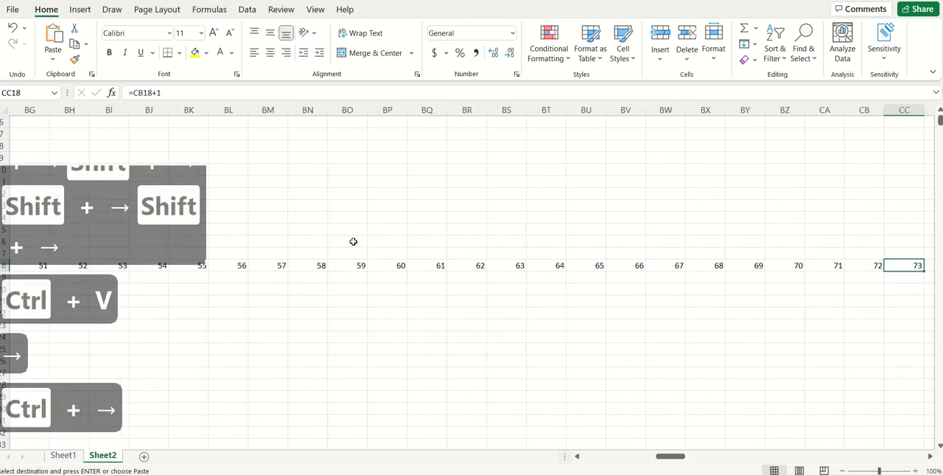
key("ctrl+v")
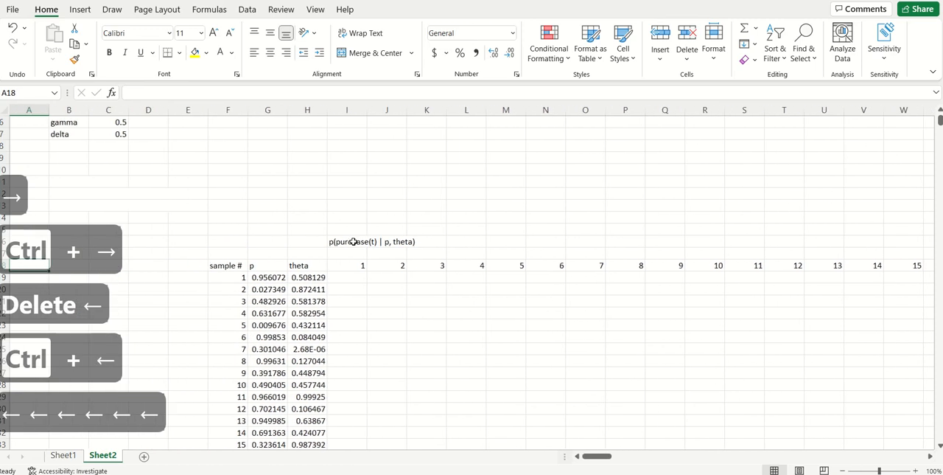
left_click(347, 277)
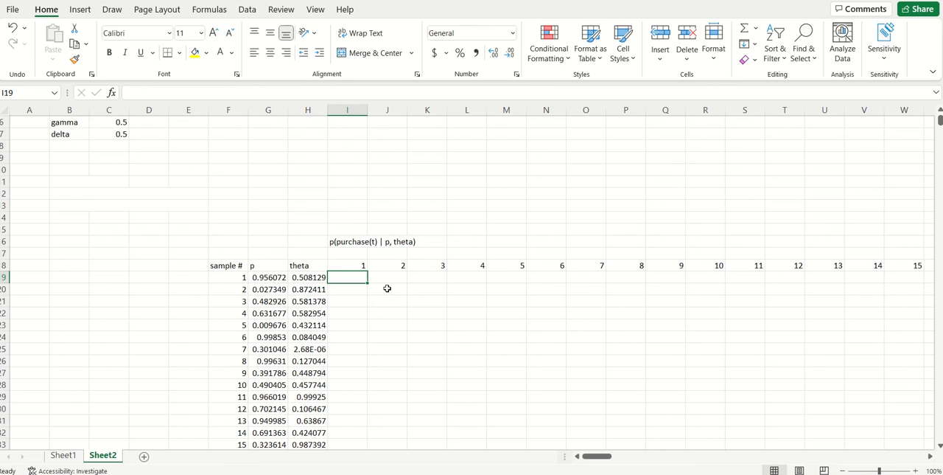
Enter =((1-$H19)^I$18)*$G19 in I19 as sample 1's period-1 purchase probability
type("=")
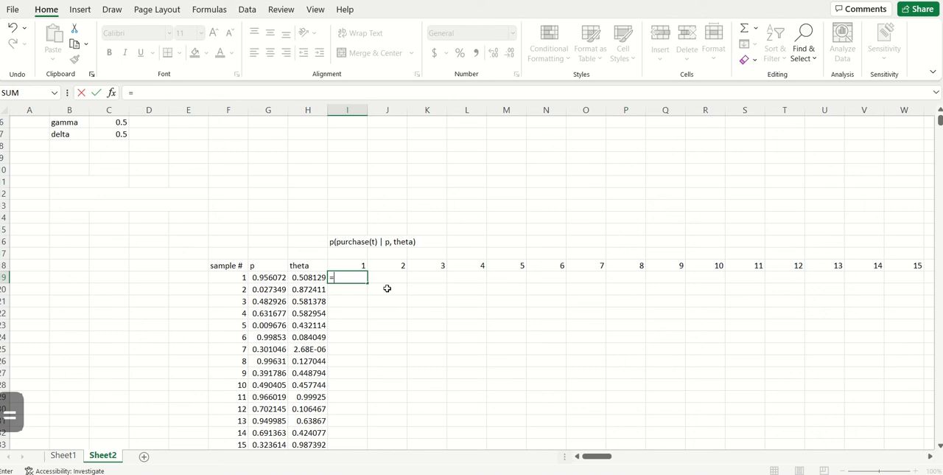
type("(")
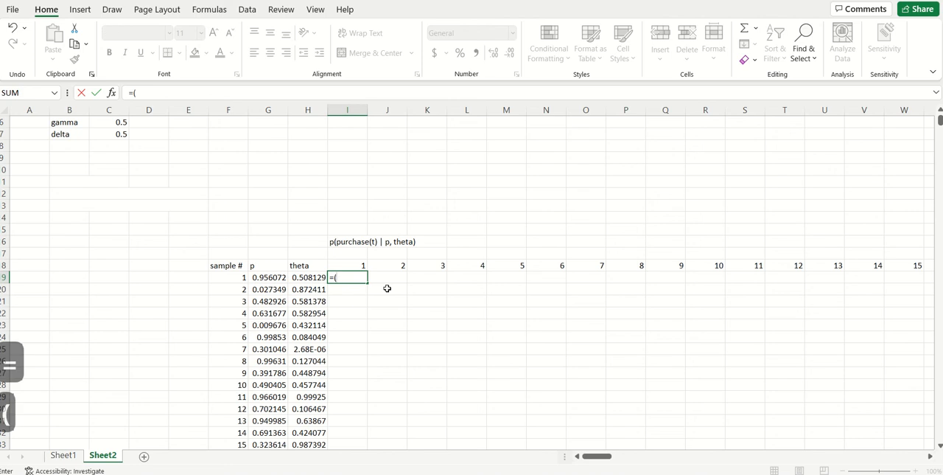
type("1-")
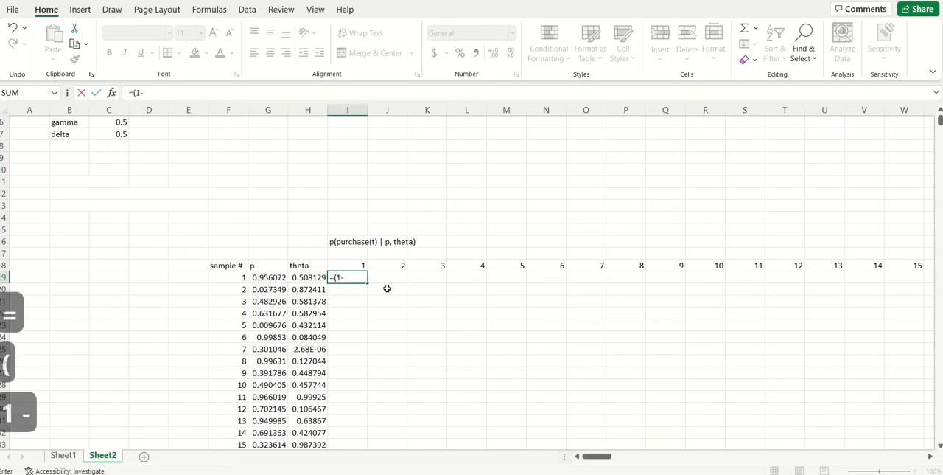
mouse_move(300, 276)
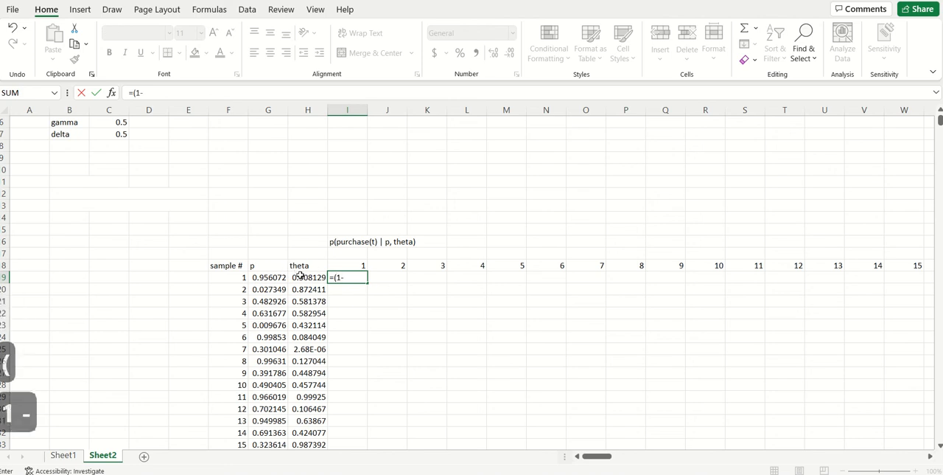
left_click(308, 276)
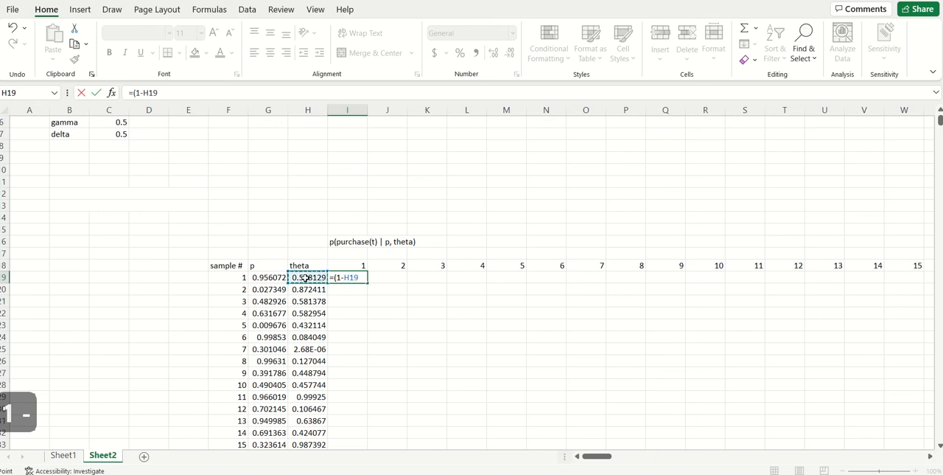
key("f4")
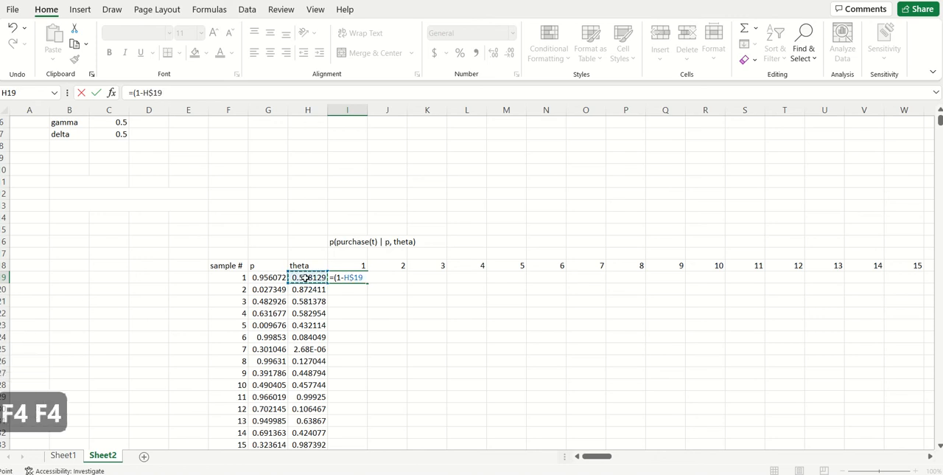
key("f4")
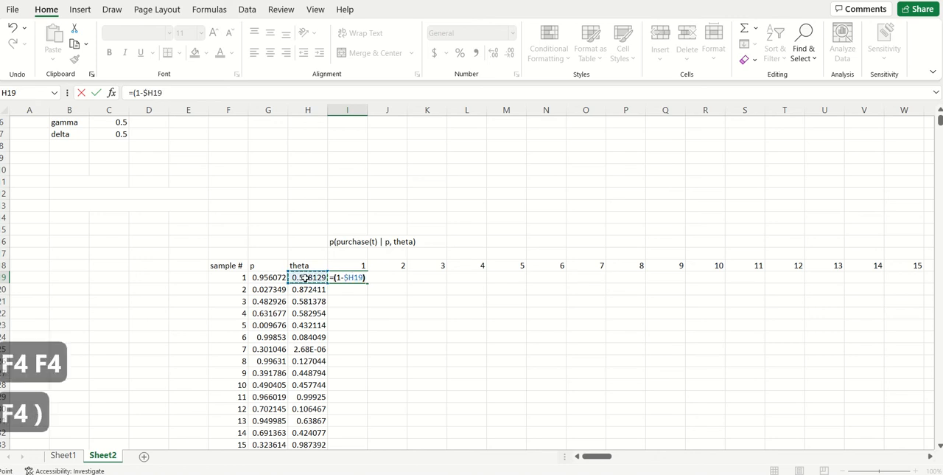
type("^I$18")
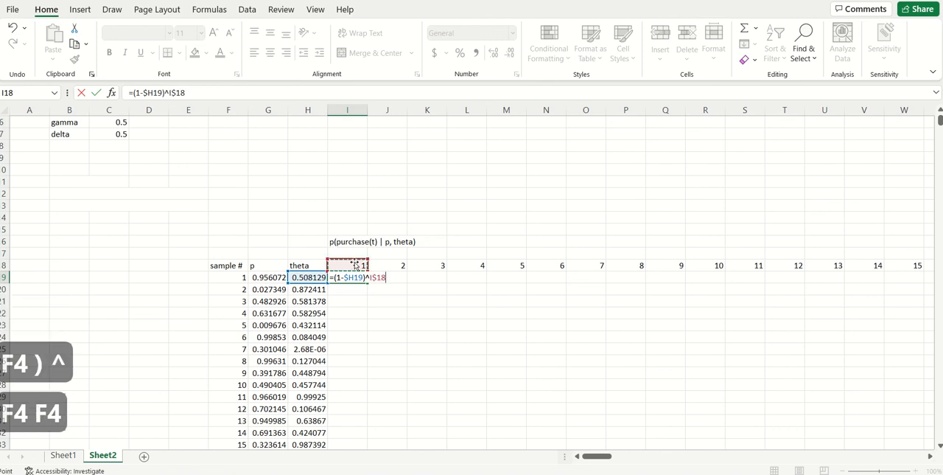
key("f4")
type("(")
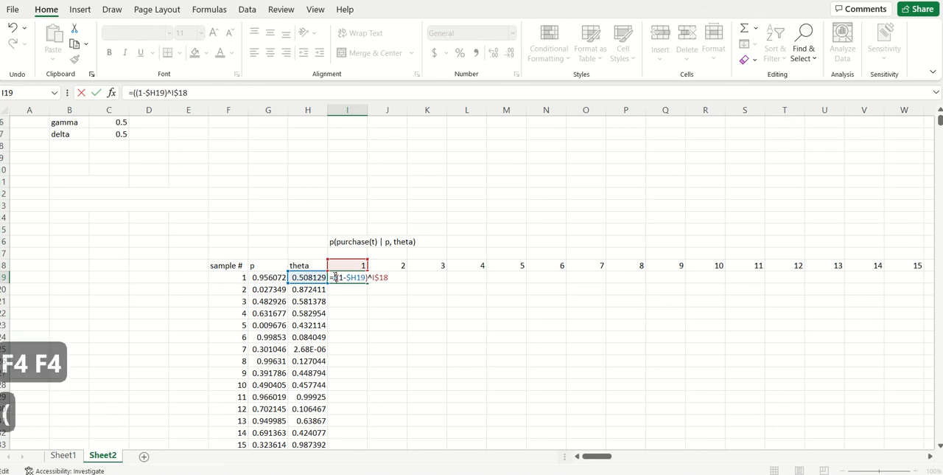
key("f4")
type(")")
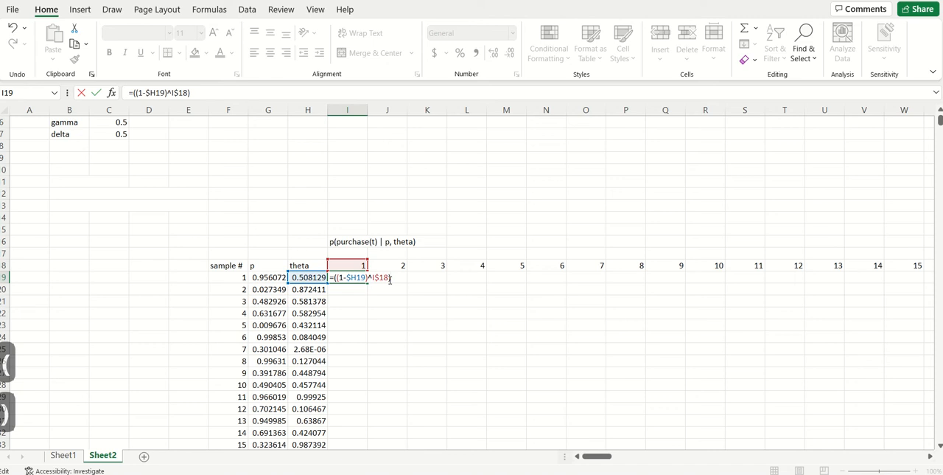
type("*")
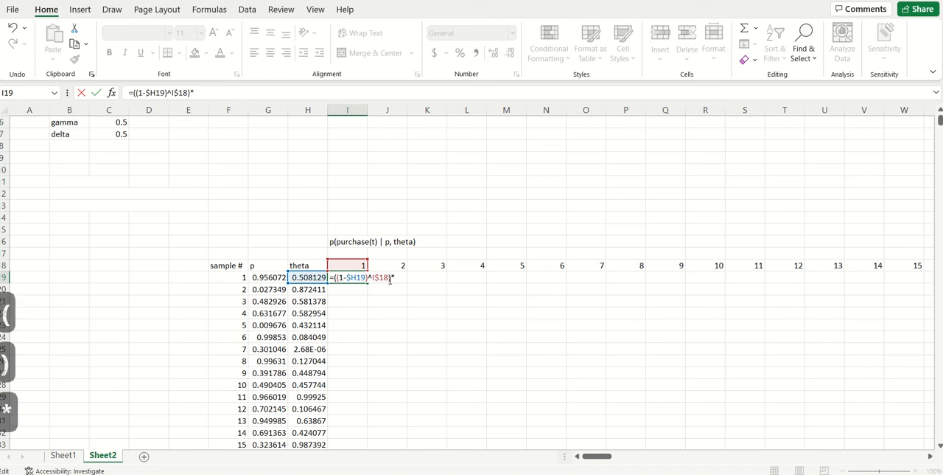
left_click(268, 276)
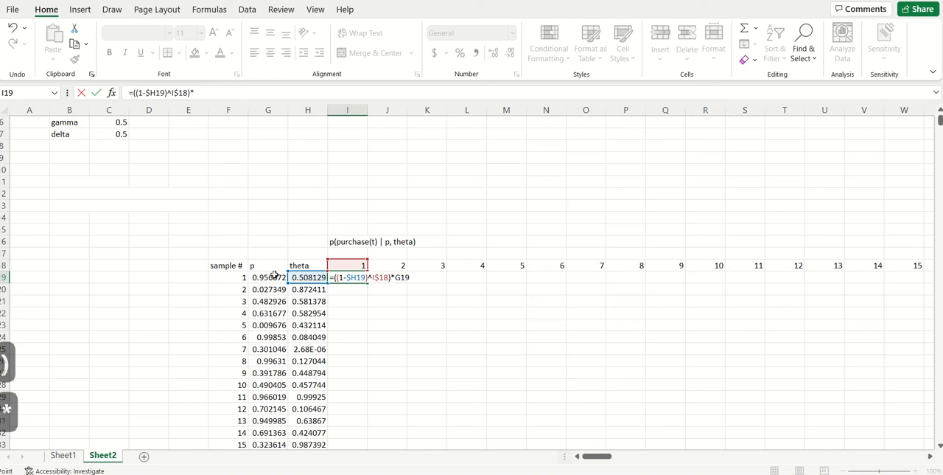
key("f4")
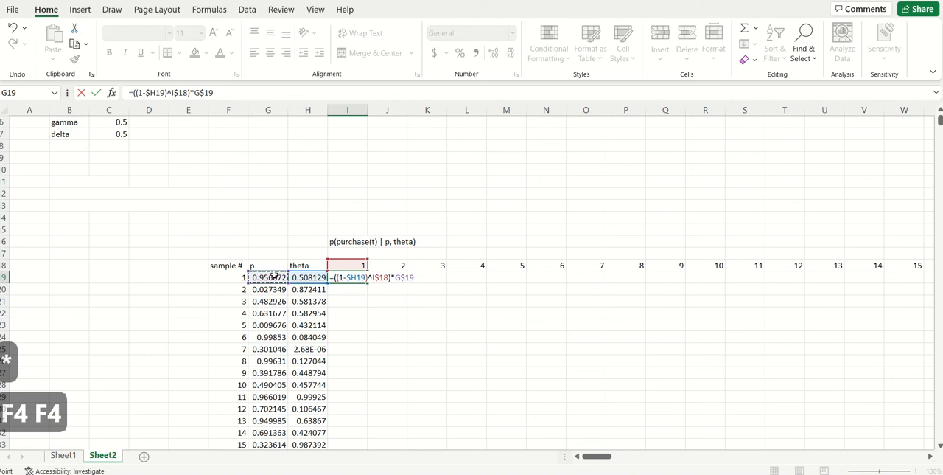
key("f4")
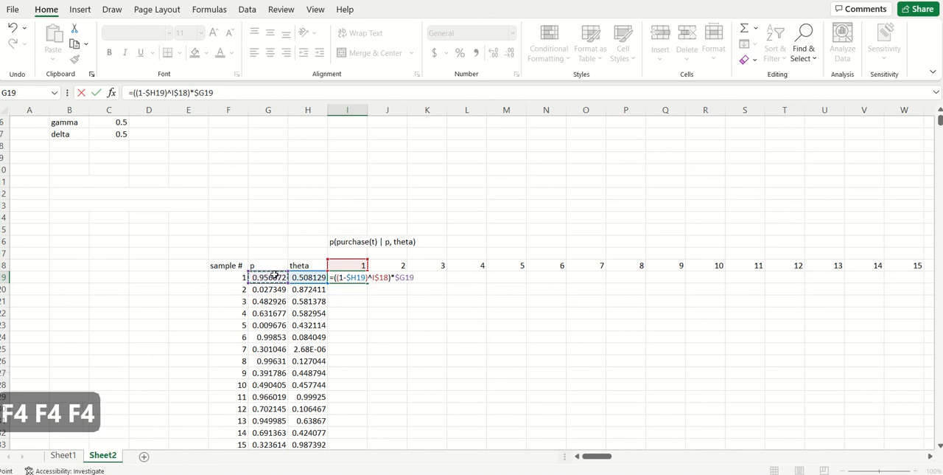
key("Return")
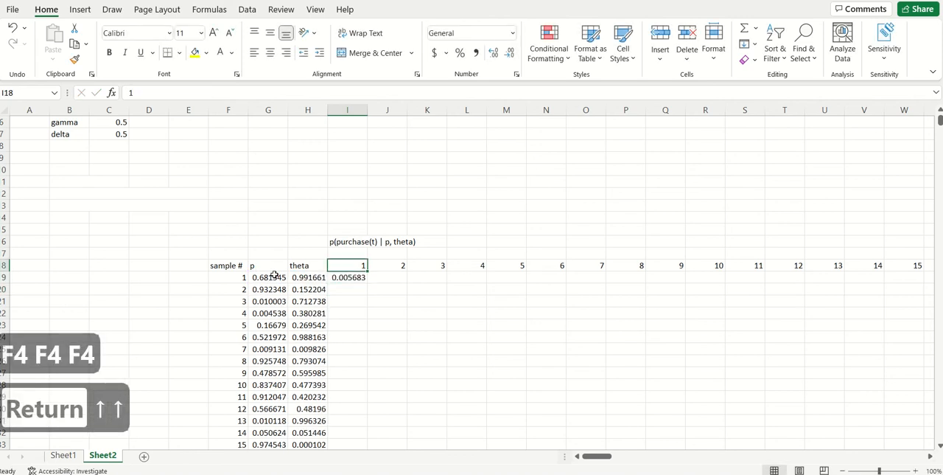
key("Return")
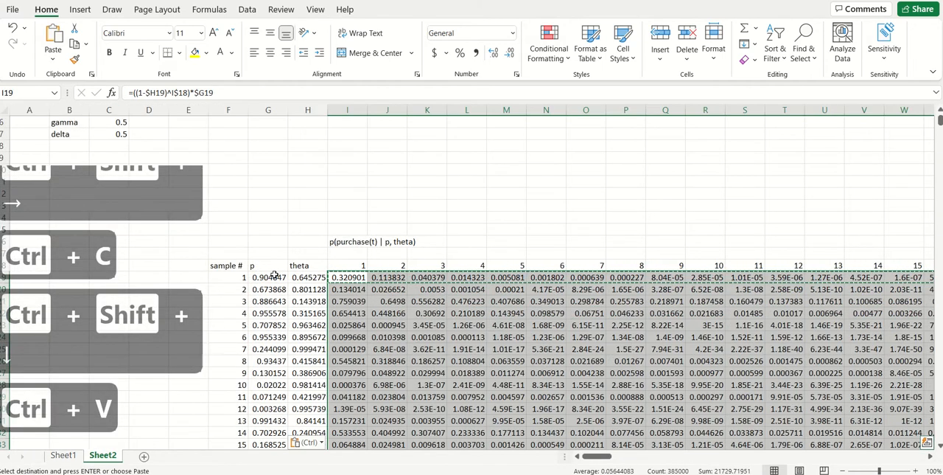
Jump to the bottom of the sample table to confirm it ends at sample 5000
left_click(268, 277)
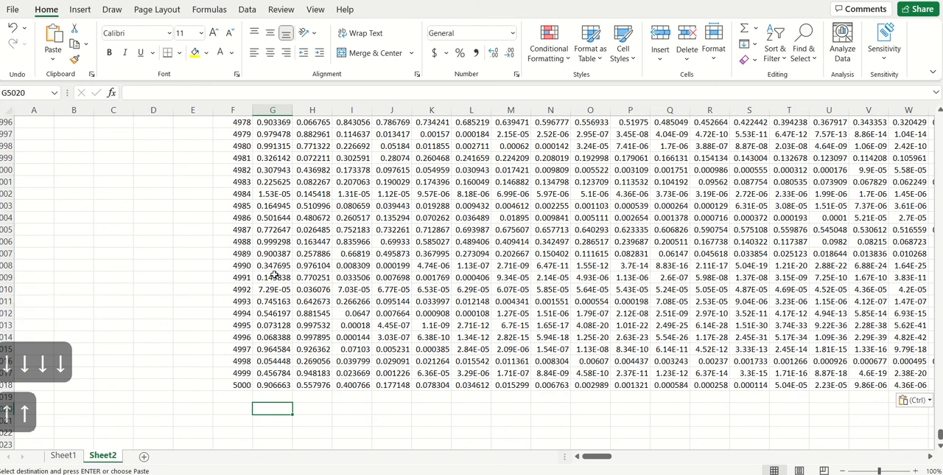
Label the row below the samples 'cohort-level p(purchase)'
type("cohort-")
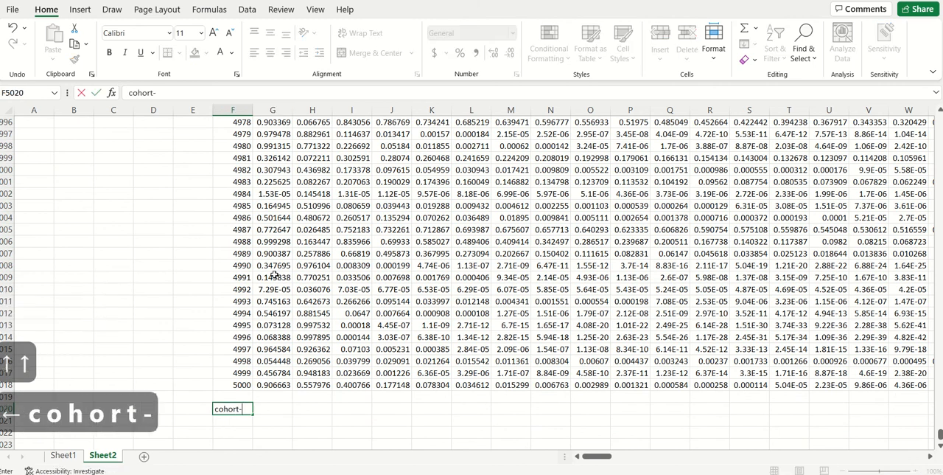
type("level")
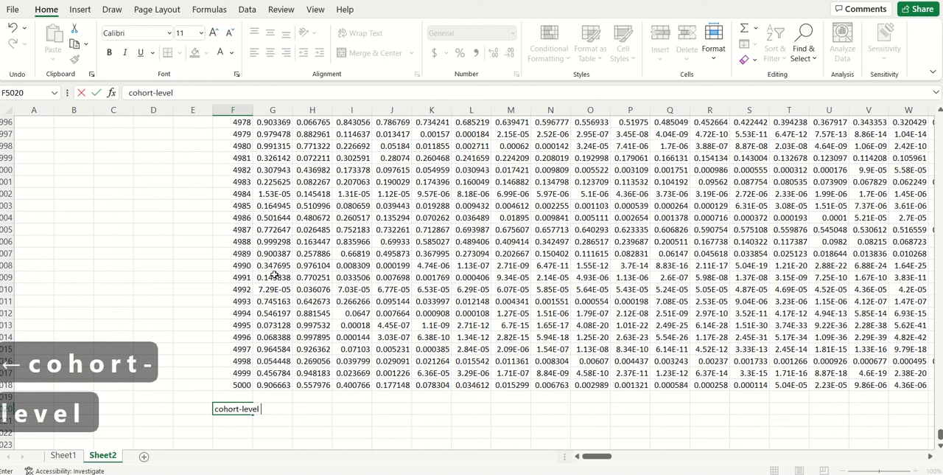
type("p(purchase")
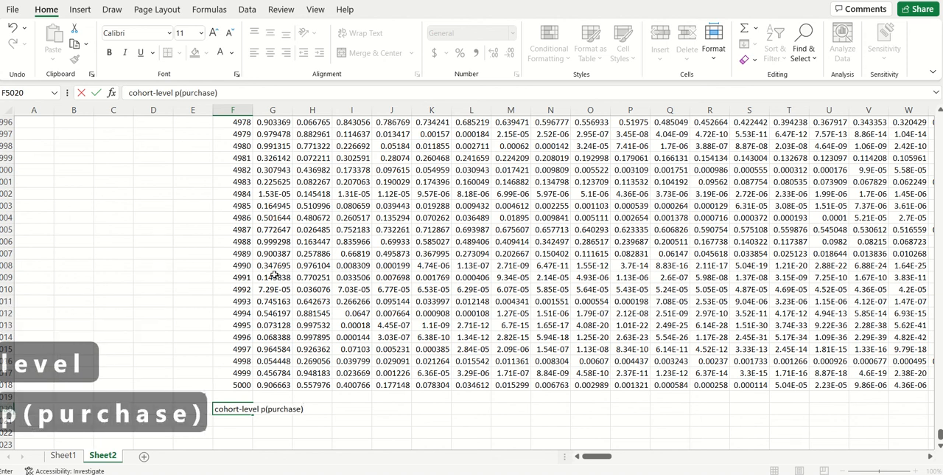
key("Tab")
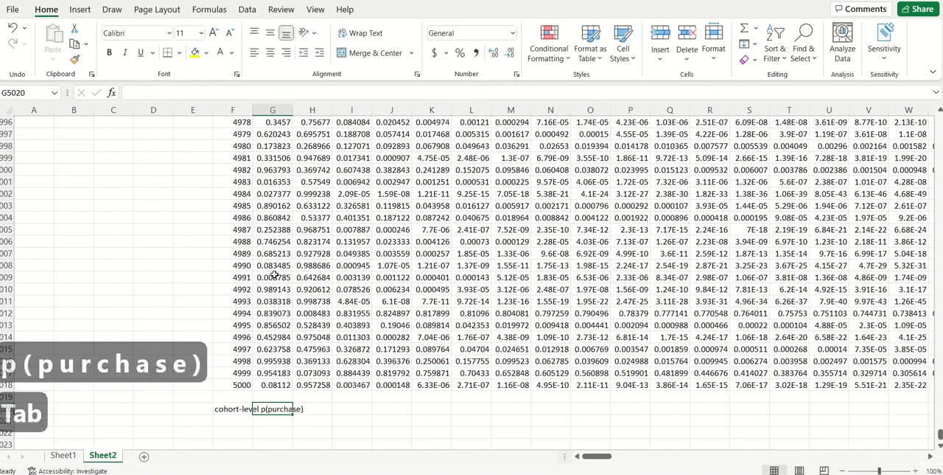
key("tab")
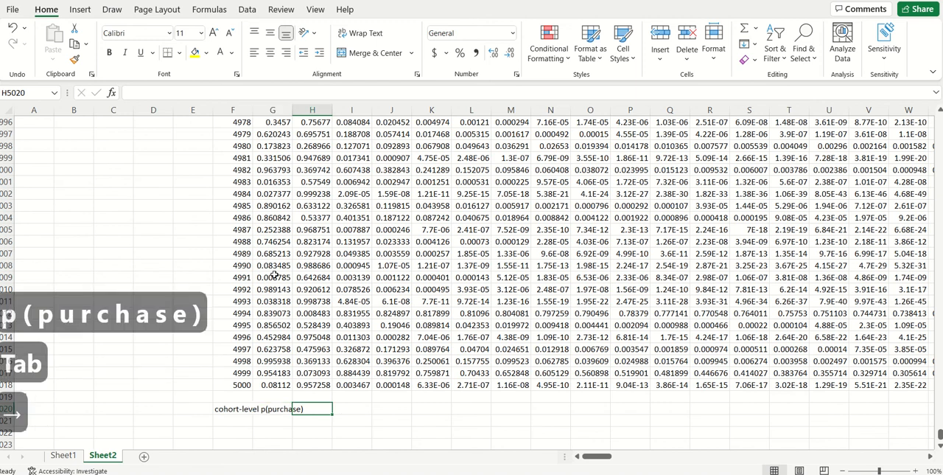
key("tab")
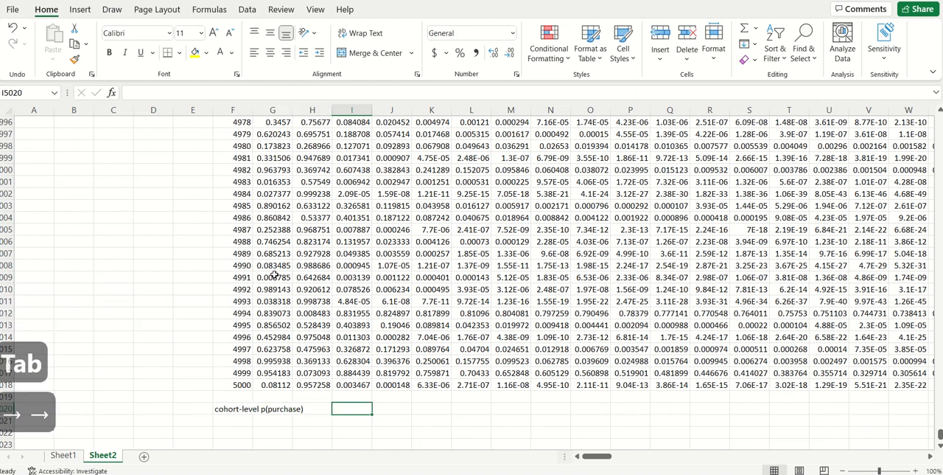
Average each period's probabilities with =AVERAGE(I19:I5018), filled across every period column
type("=average(I19:I5018")
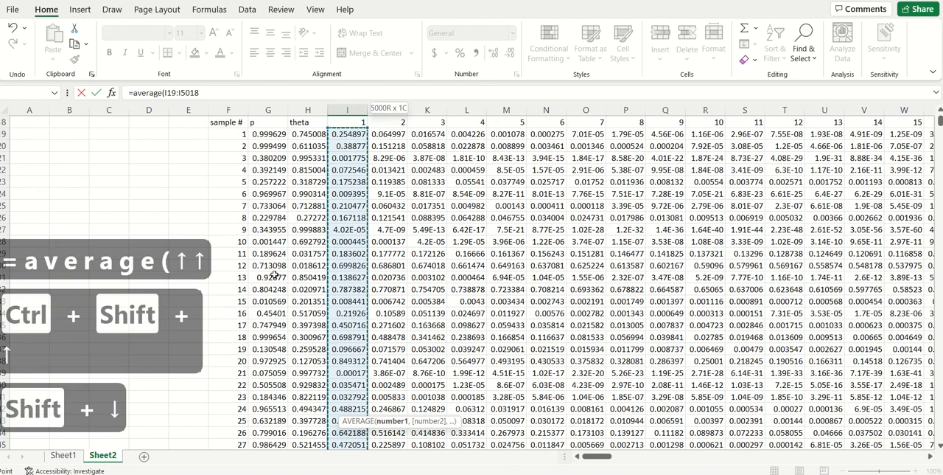
key("ctrl+shift+down")
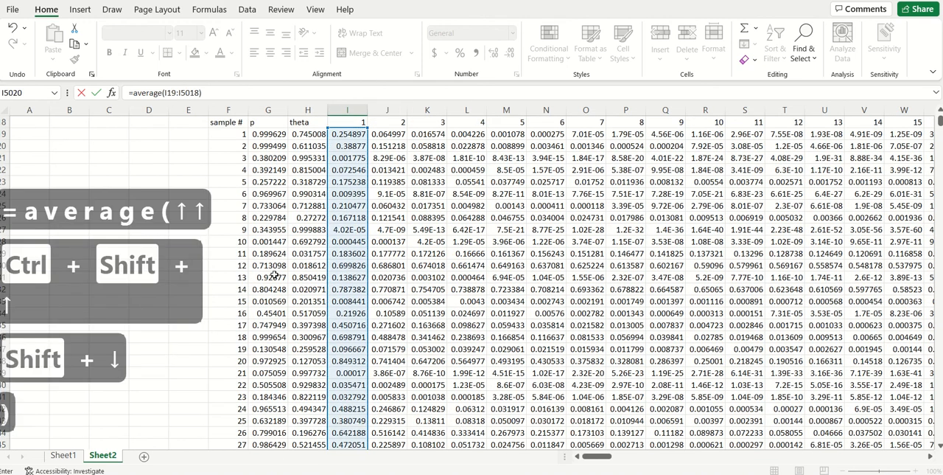
key("Return")
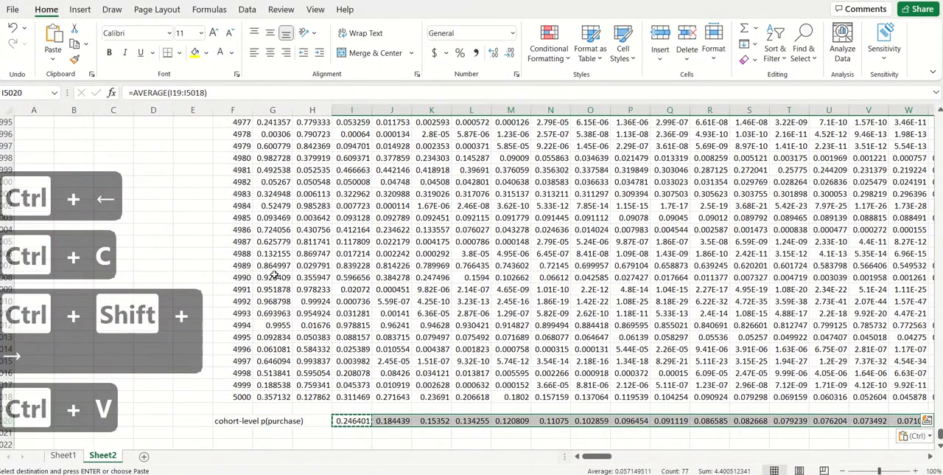
key("alt")
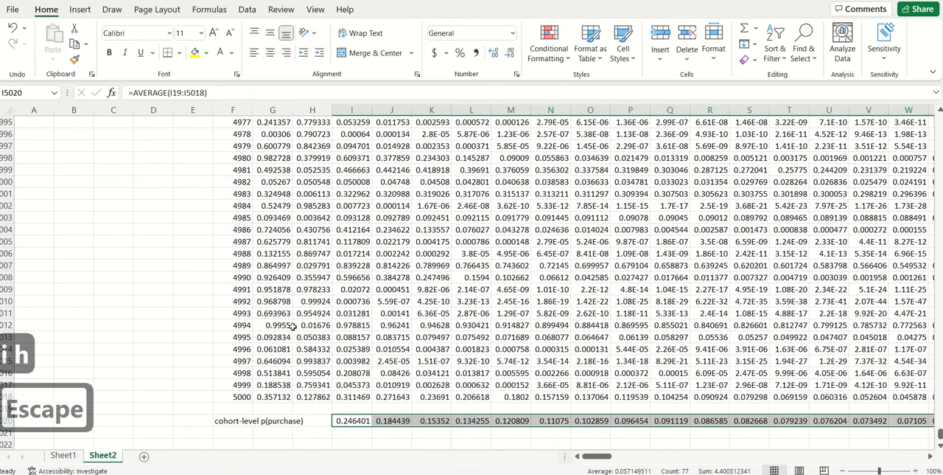
left_click(232, 337)
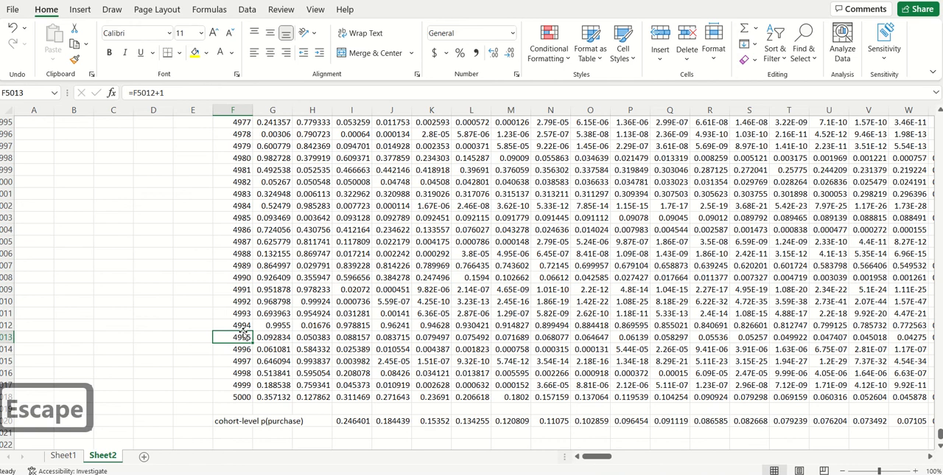
Place the cohort-level p(purchase) line chart below the row and recalculate with F9 repeatedly
key("Escape")
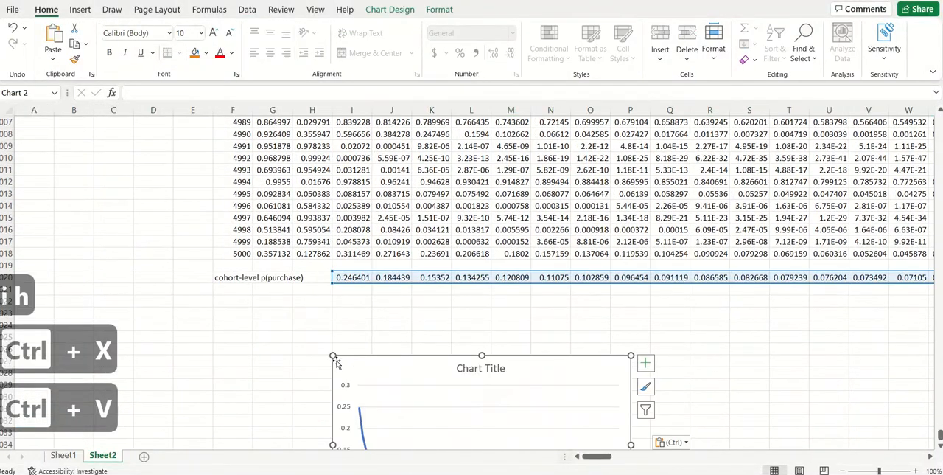
left_click(272, 336)
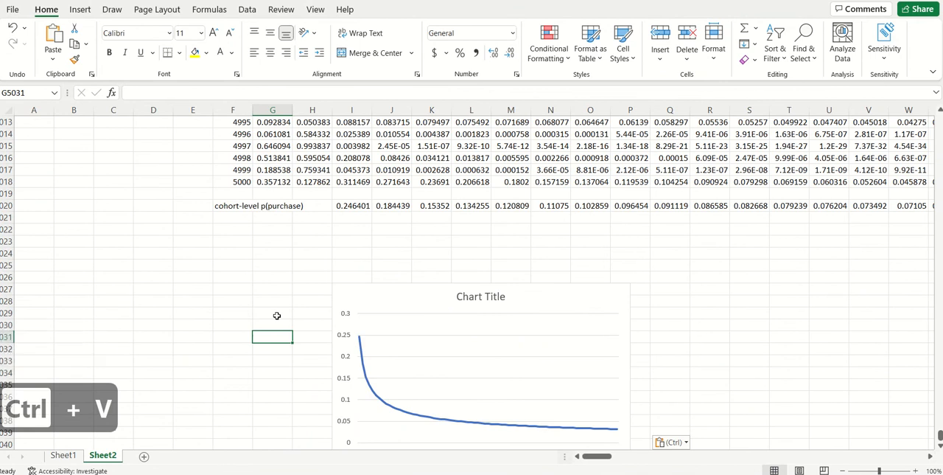
key("f9")
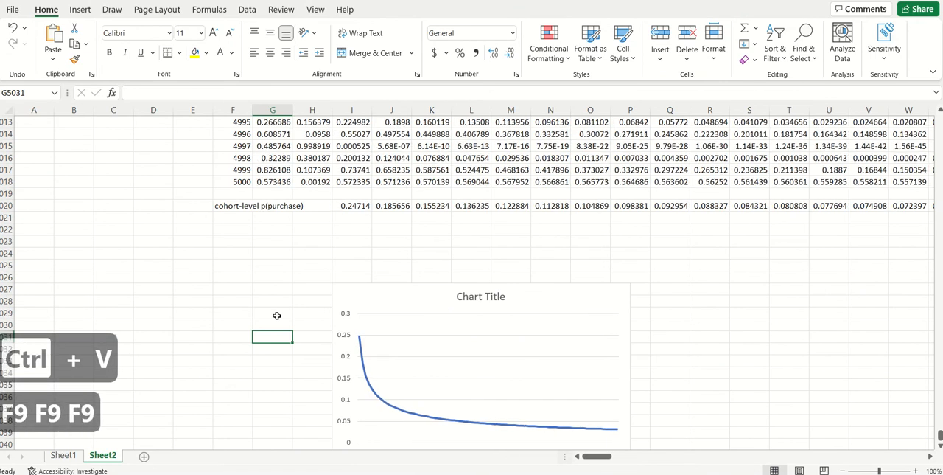
key("F9")
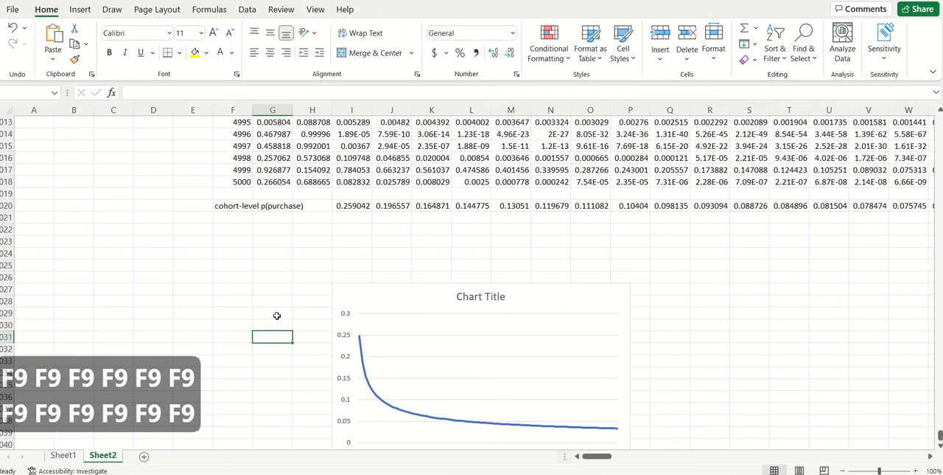
key("F9")
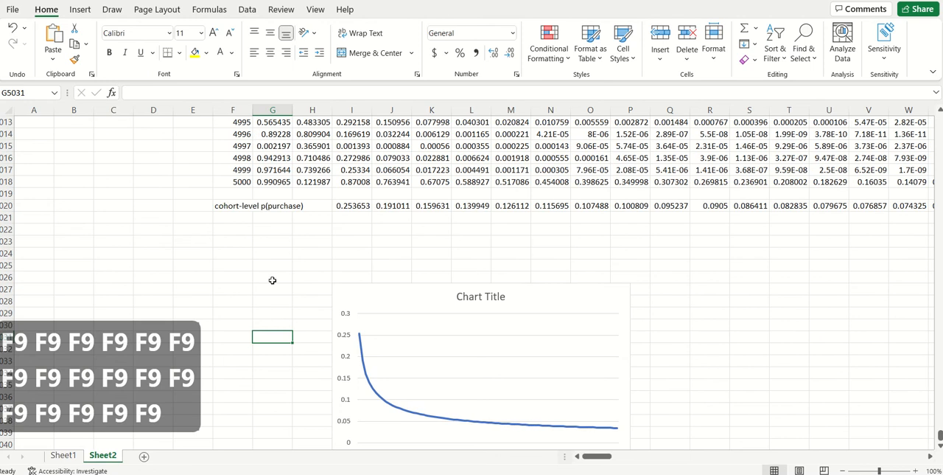
mouse_move(249, 225)
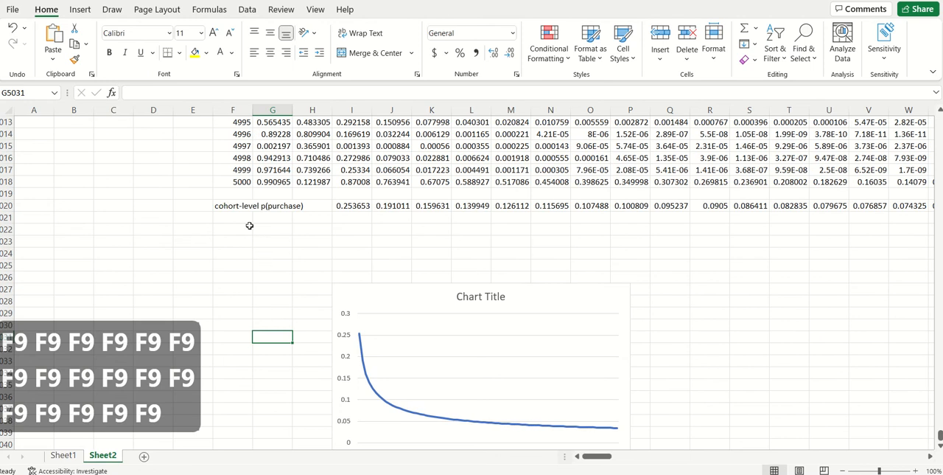
left_click(232, 181)
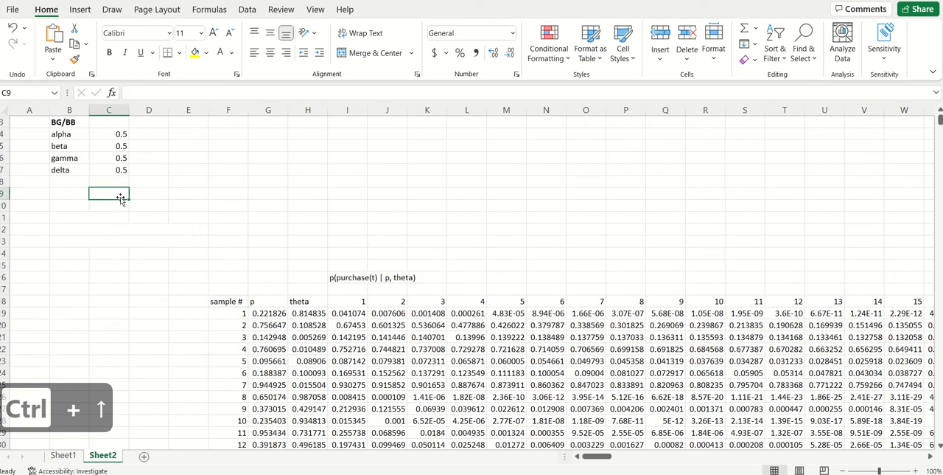
Check the period-2 GAMMALN cumulative and =G12-F12 incremental formulas, then cut the closed-form rows
key("ctrl+shift+down")
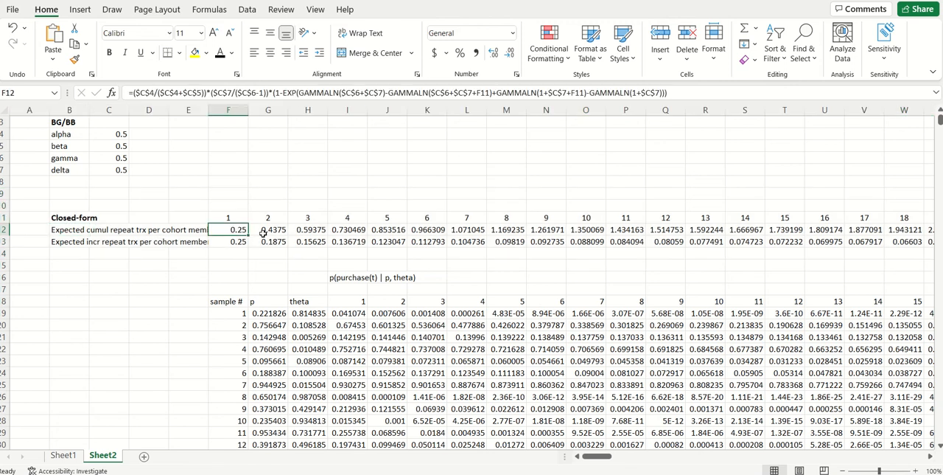
left_click(269, 230)
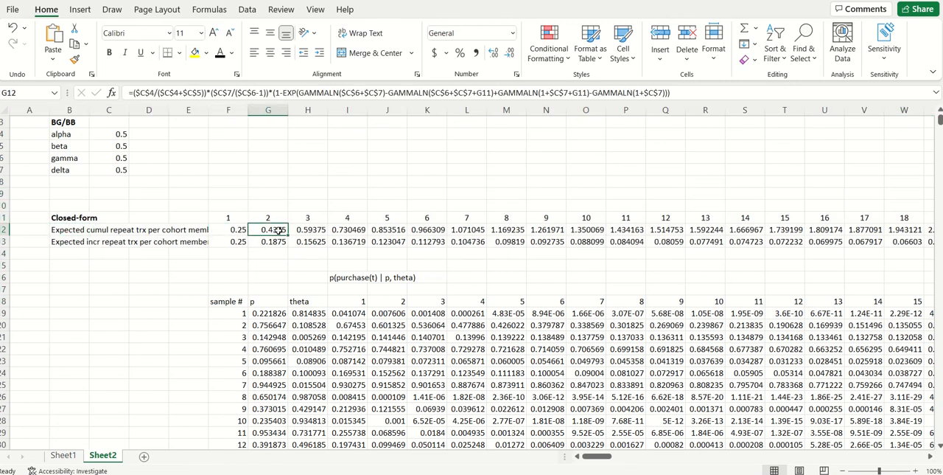
key("f2")
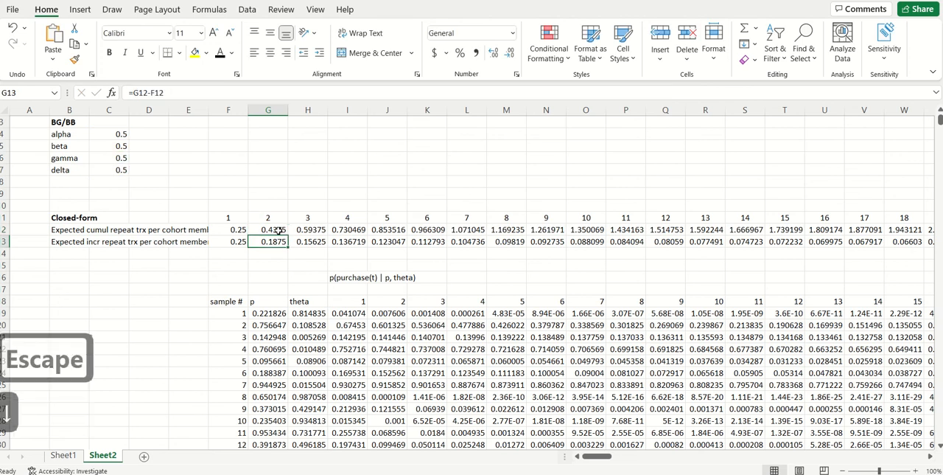
key("f2")
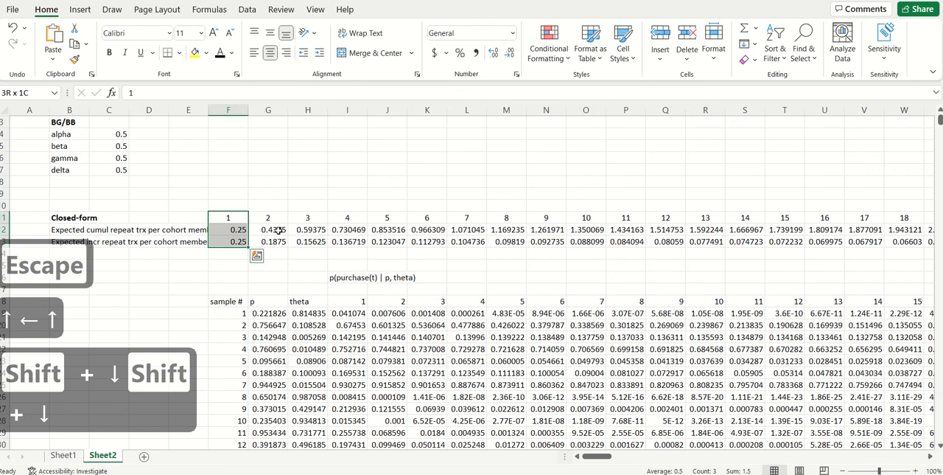
key("ctrl+x")
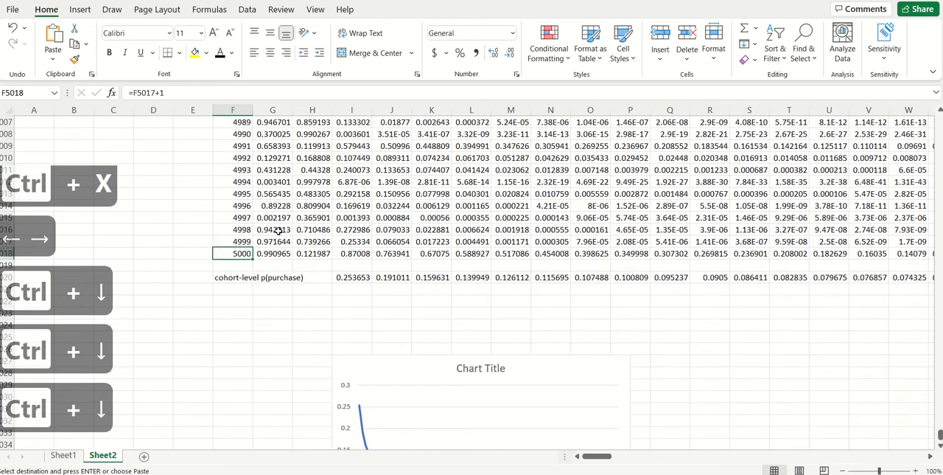
Paste the closed-form rows below the simulation, aligned to periods, labelled 'closed-form p(purchase)' and 'simulated'
key("ctrl+v")
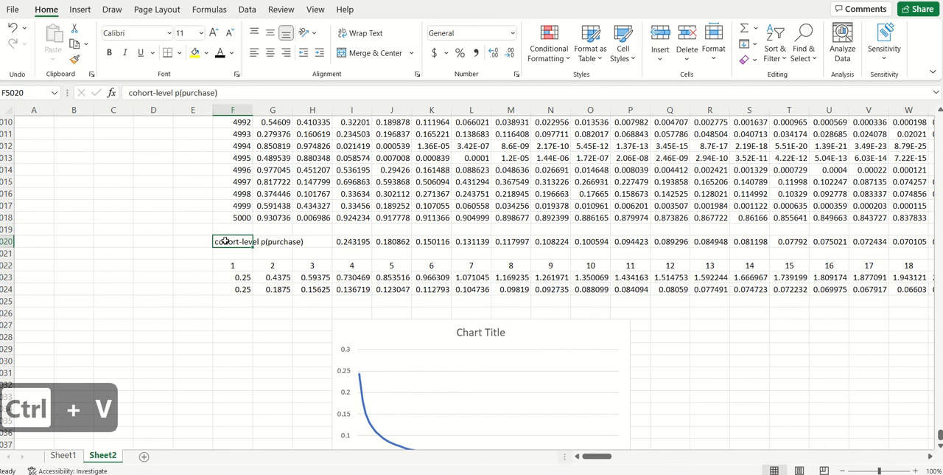
left_click(233, 264)
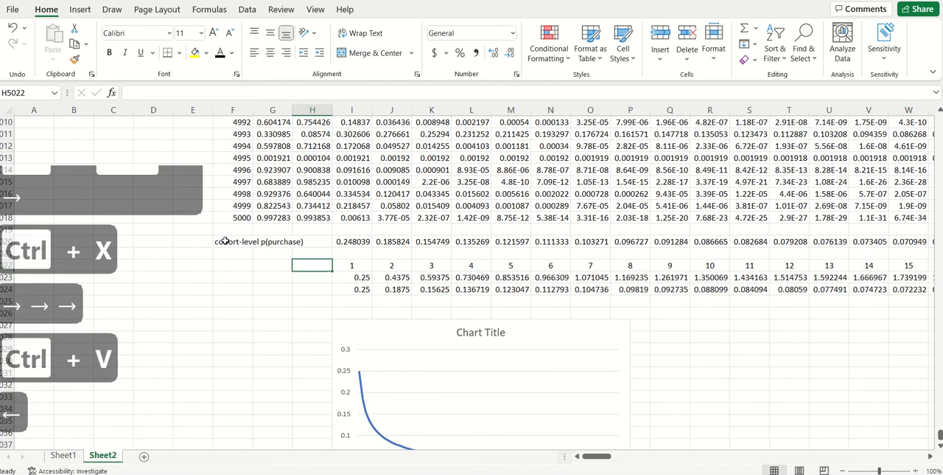
left_click(232, 288)
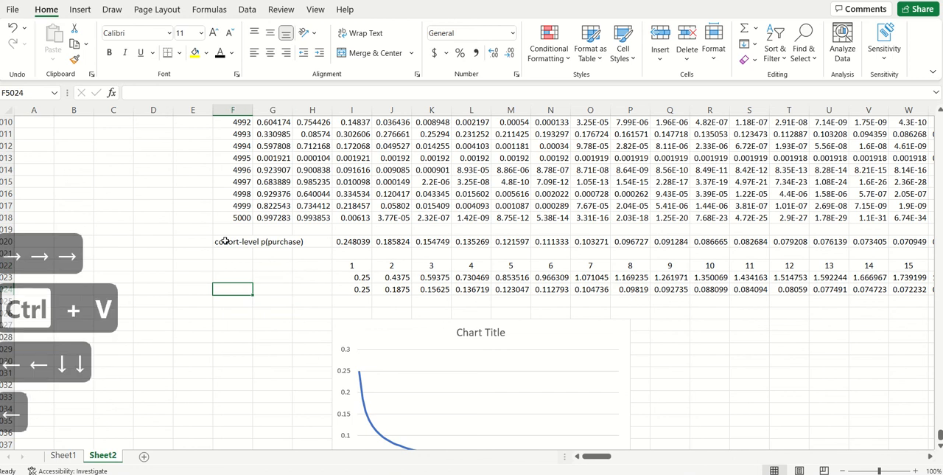
type("closed-form")
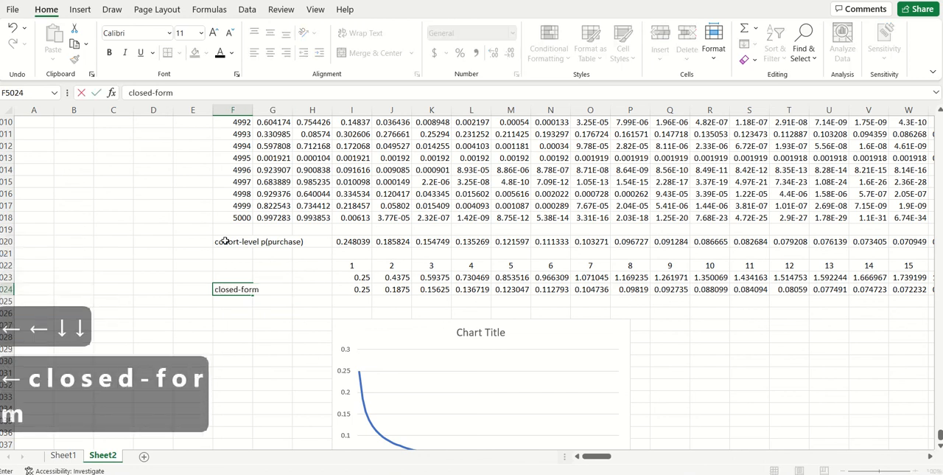
type("p(pur")
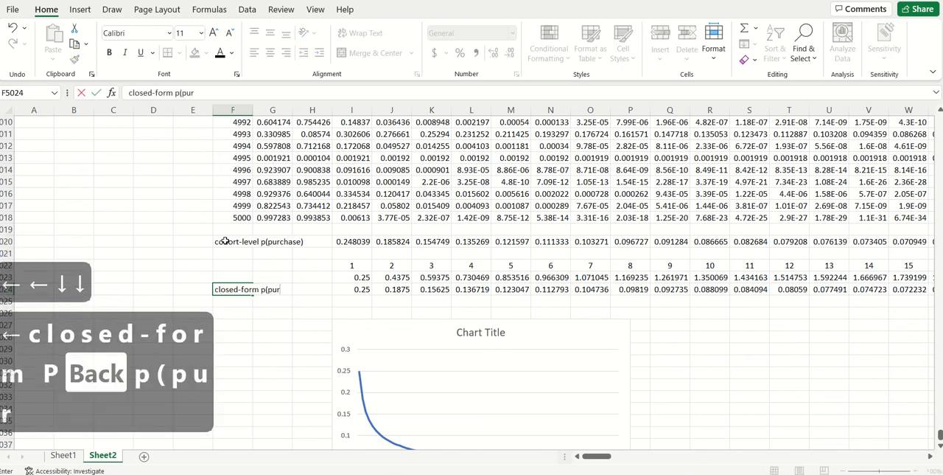
type("chase)")
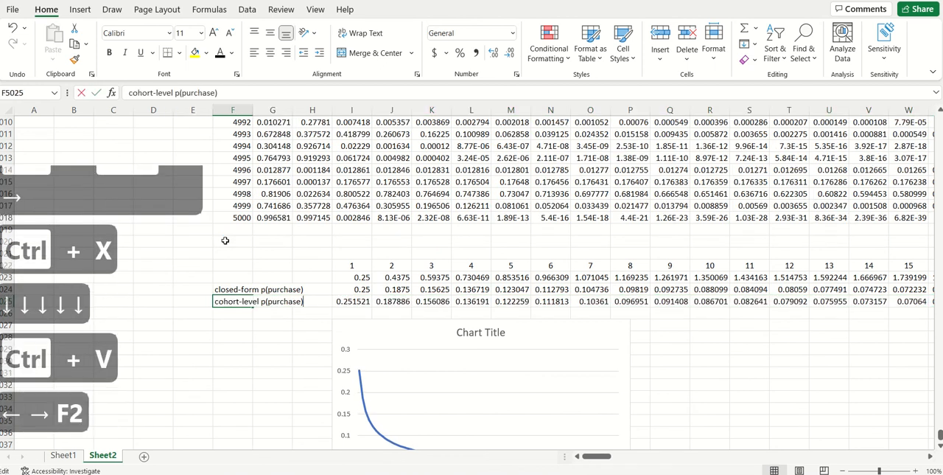
type("simulate")
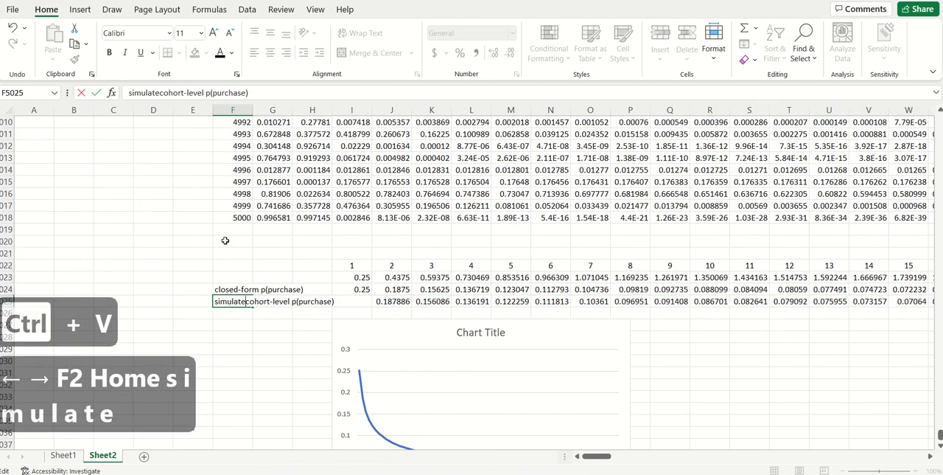
key("Return")
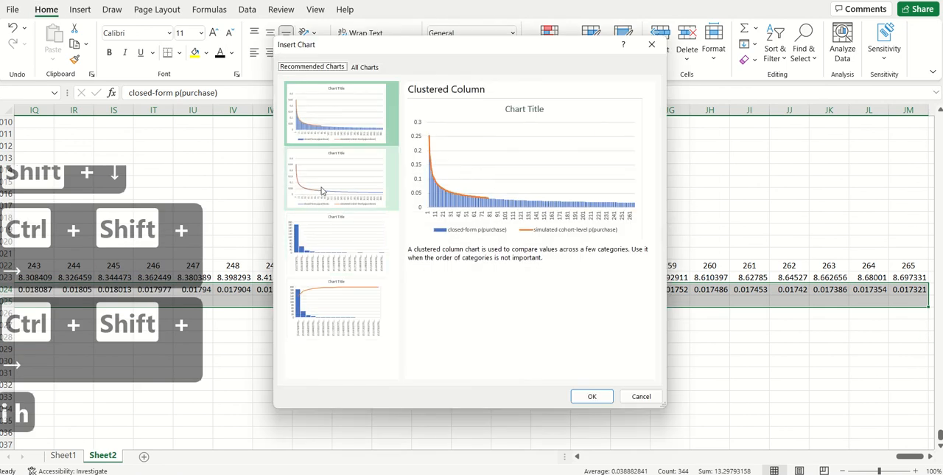
Insert the recommended line chart of both p(purchase) rows and cut it for relocation
left_click(592, 395)
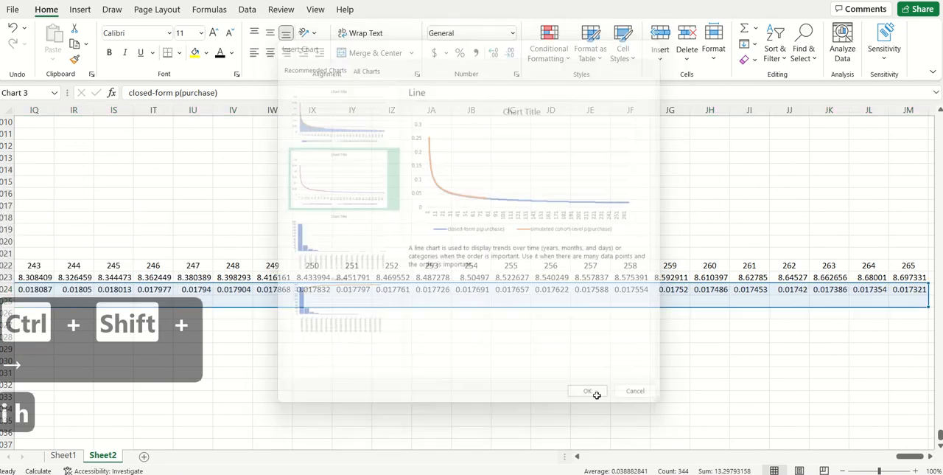
left_click(587, 391)
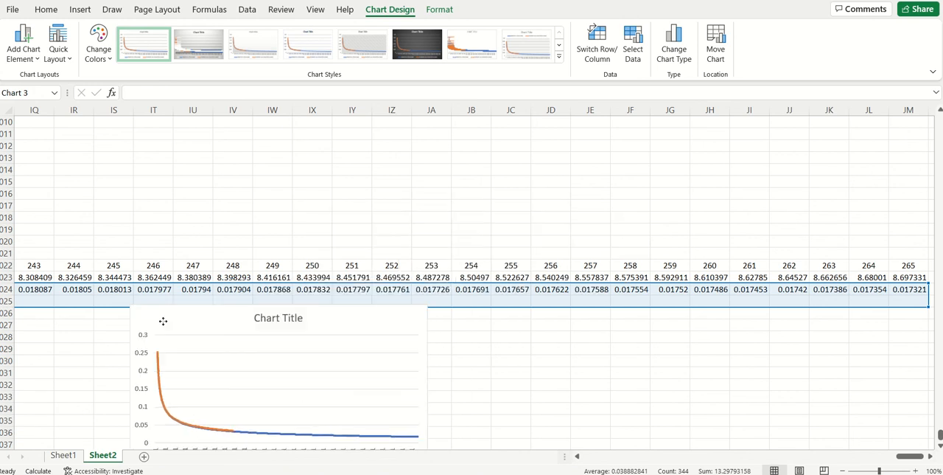
key("ctrl+x")
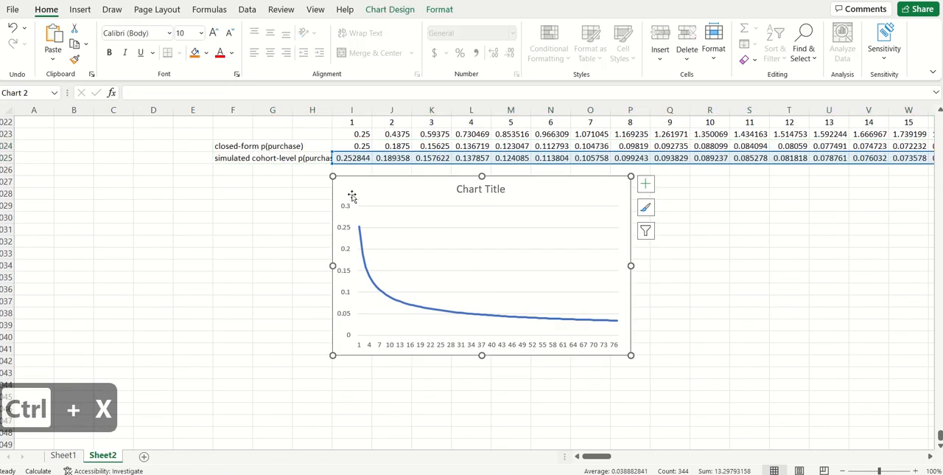
Paste the comparison chart in place of Chart 2 and clear closed-form values past the simulated periods
key("ctrl+v")
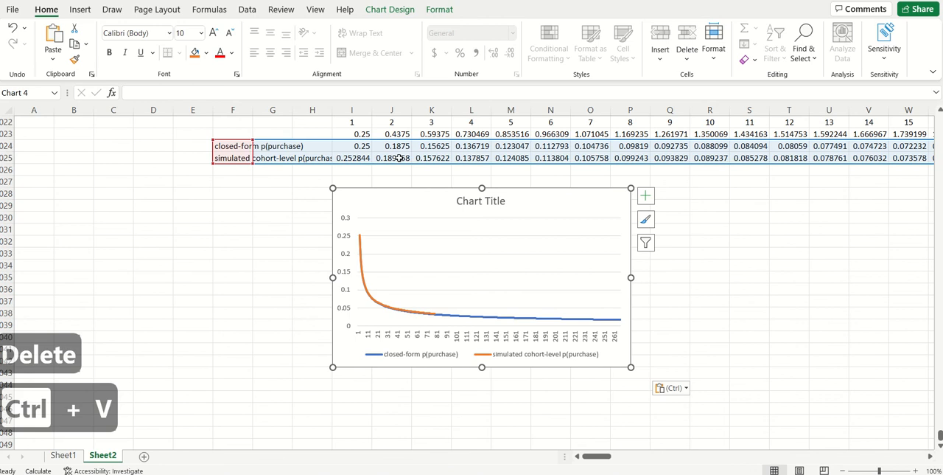
left_click(391, 157)
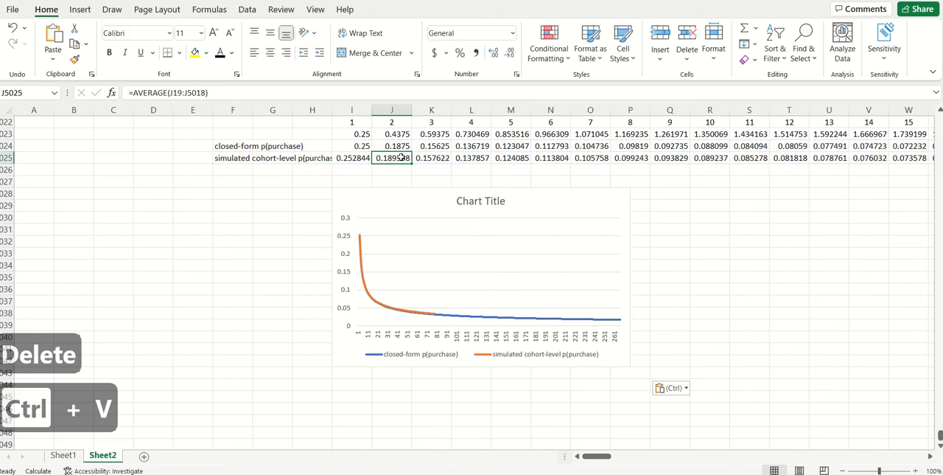
left_click(391, 134)
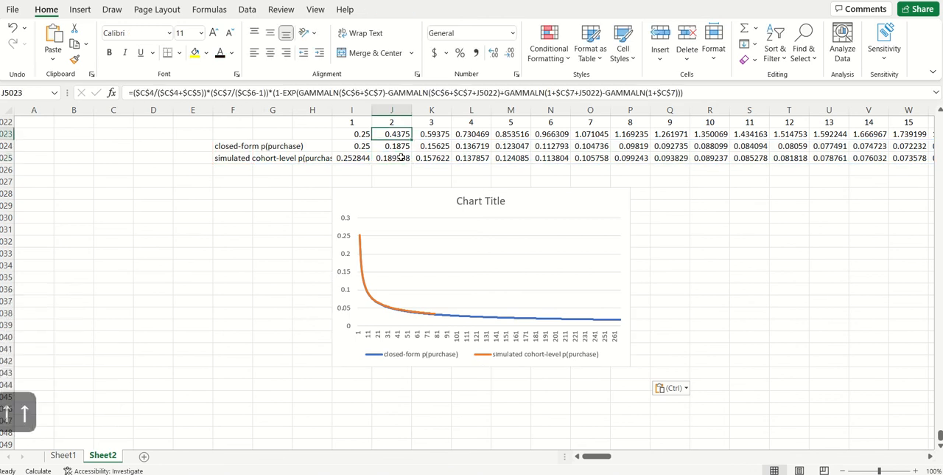
key("ctrl+Right")
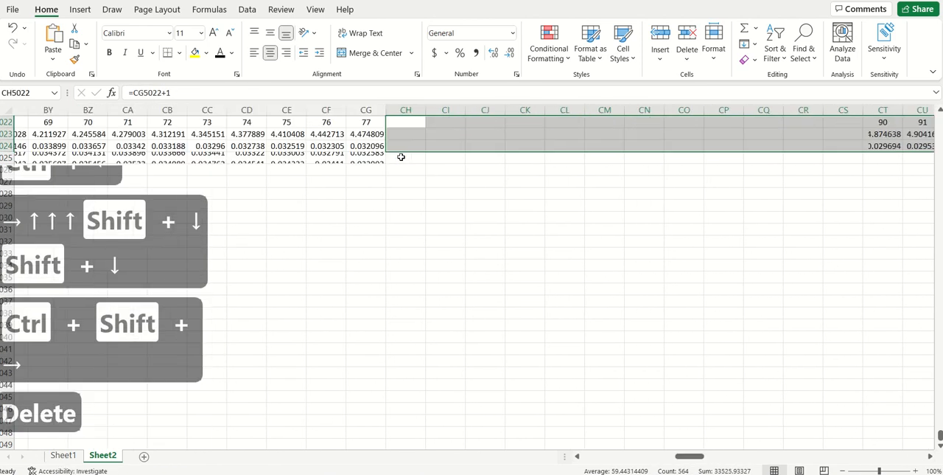
scroll("left", 3)
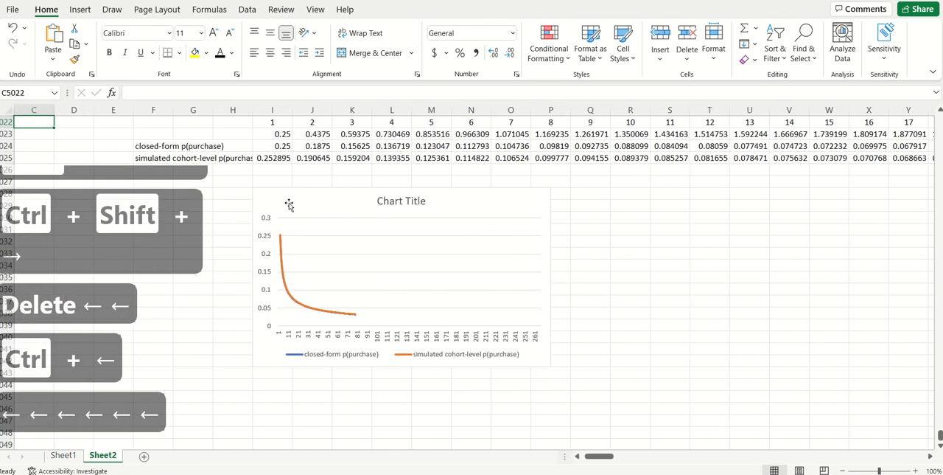
left_click(402, 276)
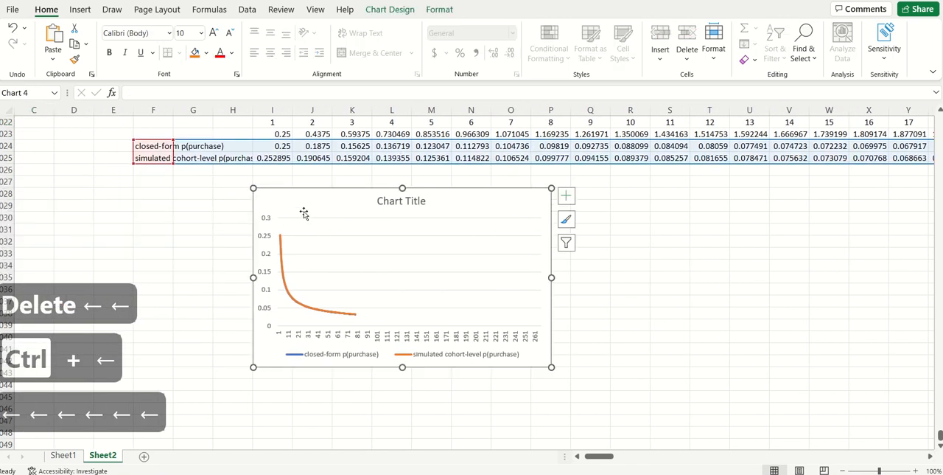